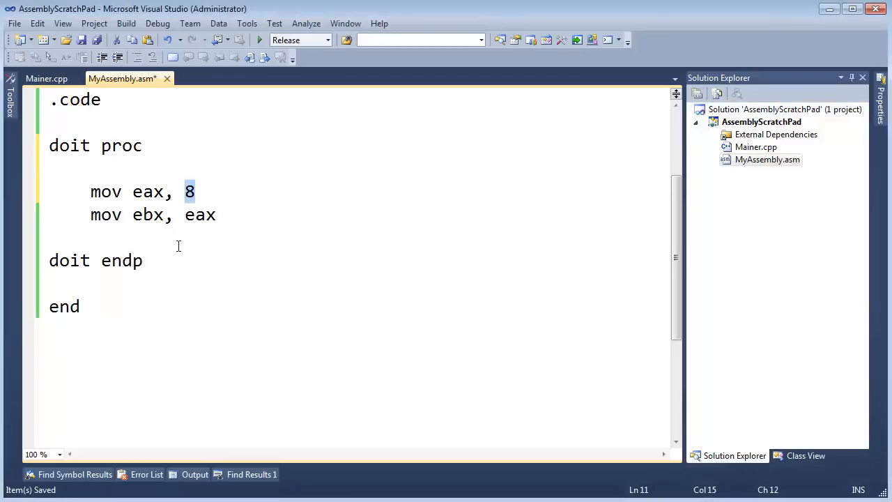
# Step: Add the comment '; i can type whatever i like after a semicolon' above the mov lines
pyautogui.doubleClick(200, 214)
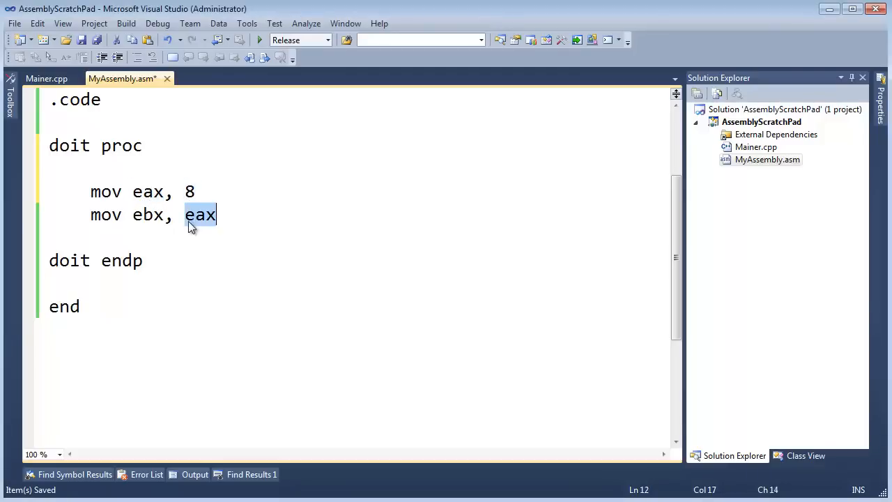
pyautogui.doubleClick(146, 215)
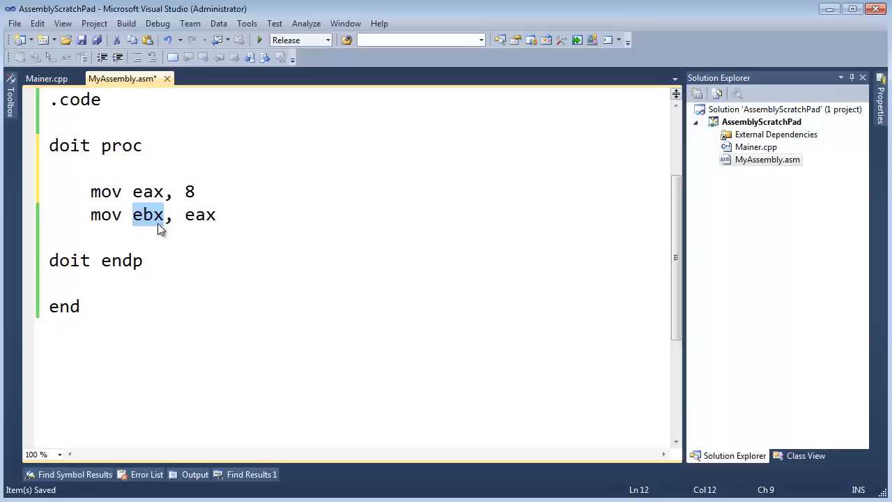
pyautogui.moveTo(195, 379)
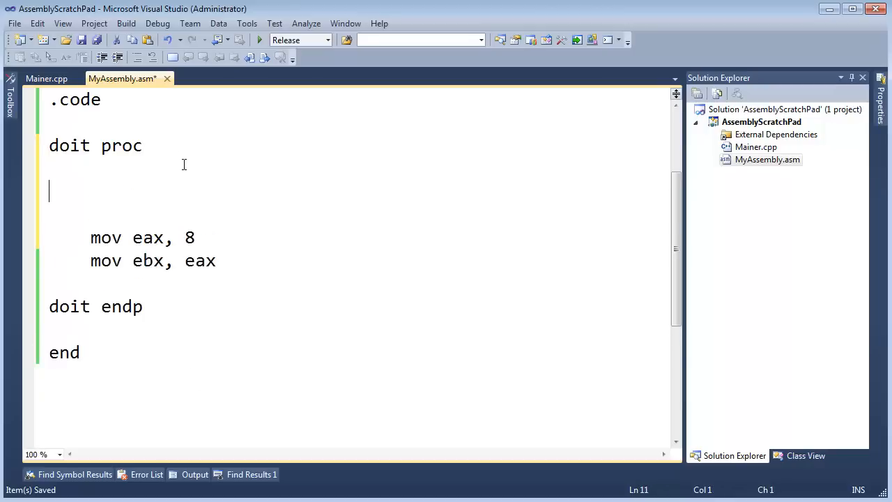
pyautogui.write('; i can')
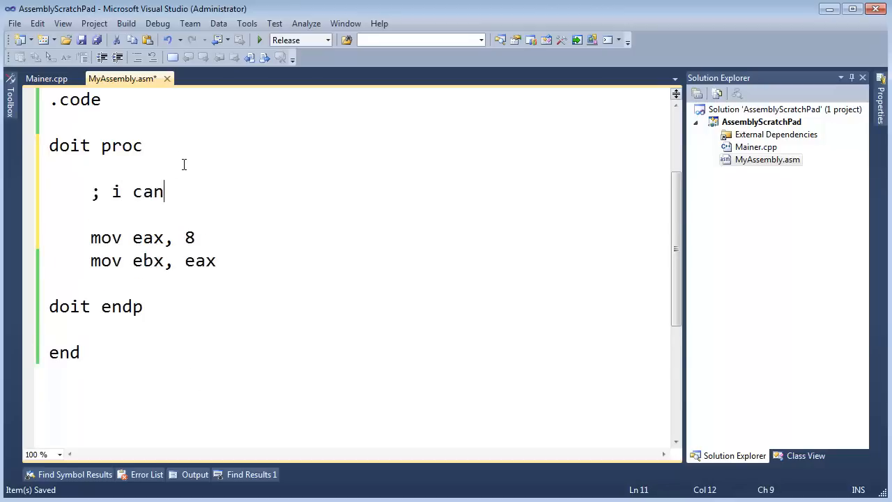
pyautogui.write('type wha')
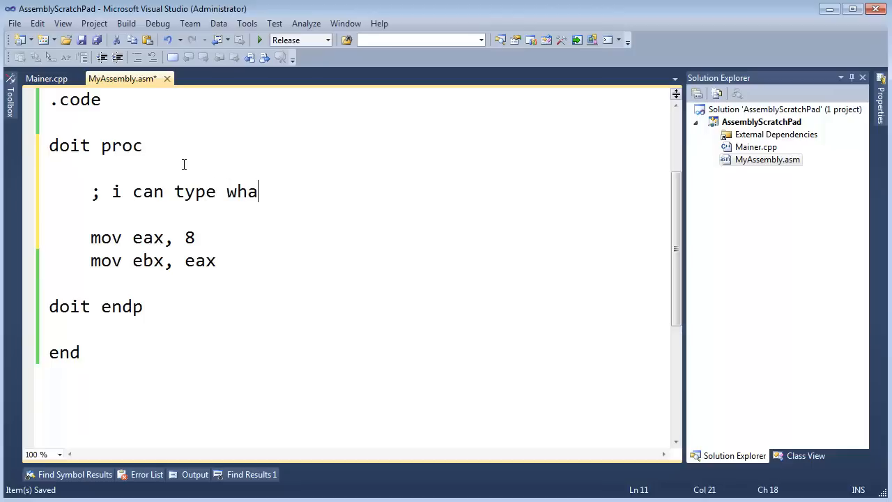
pyautogui.write('tever i like after')
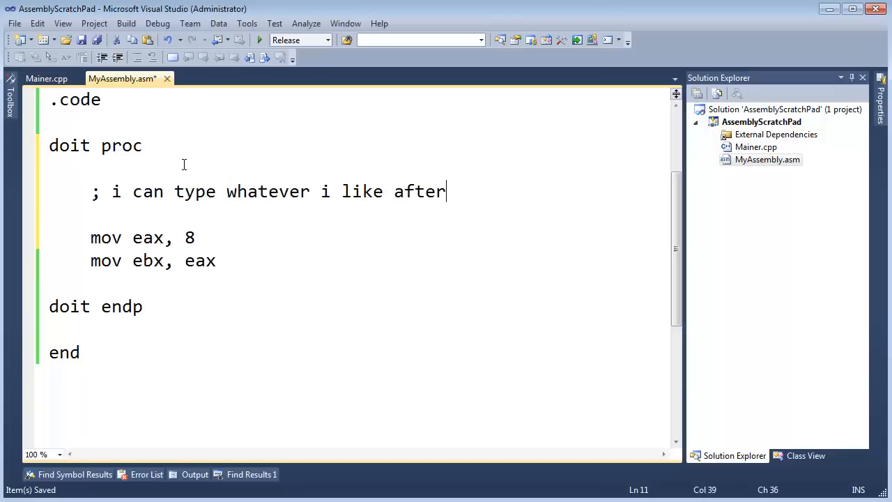
pyautogui.write('a semicon')
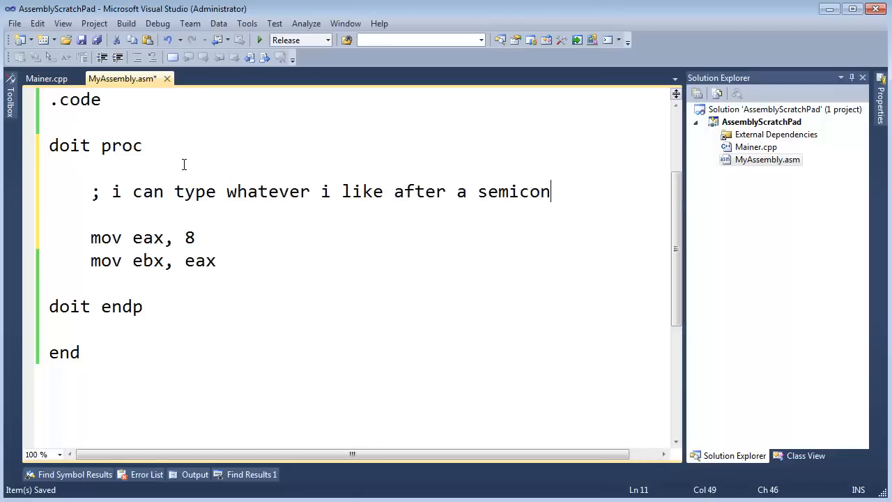
pyautogui.write('on')
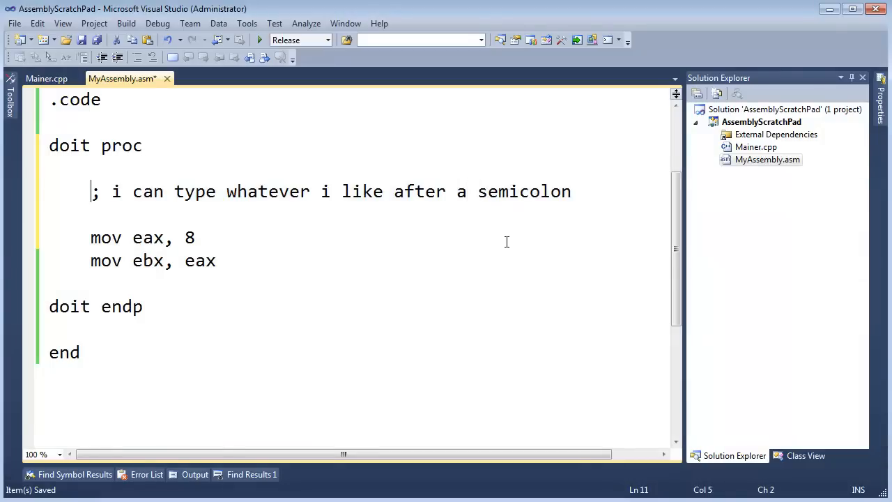
pyautogui.write('//')
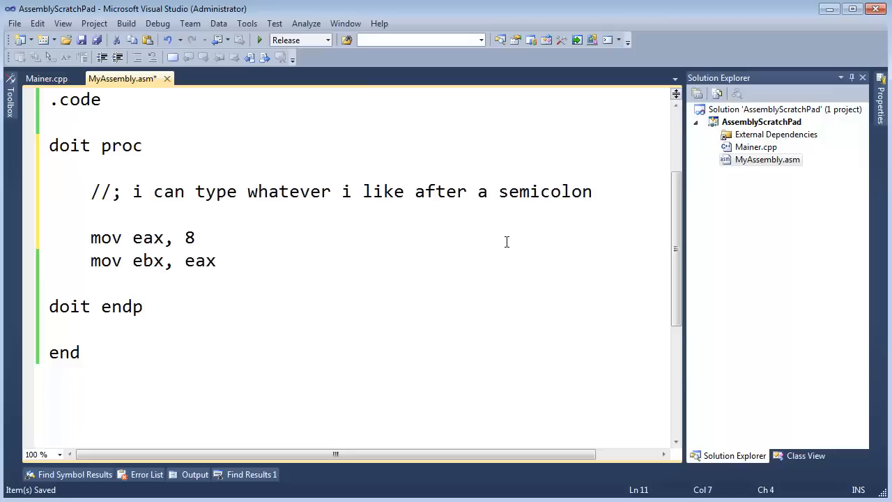
pyautogui.press('BackSpace')
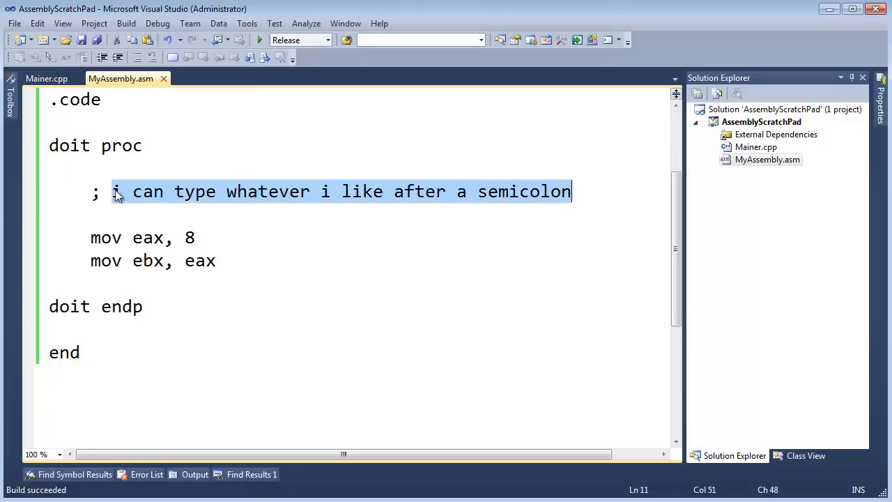
# Step: Delete the comment's wording after the semicolon, leaving just ';' on the line
pyautogui.click(101, 191)
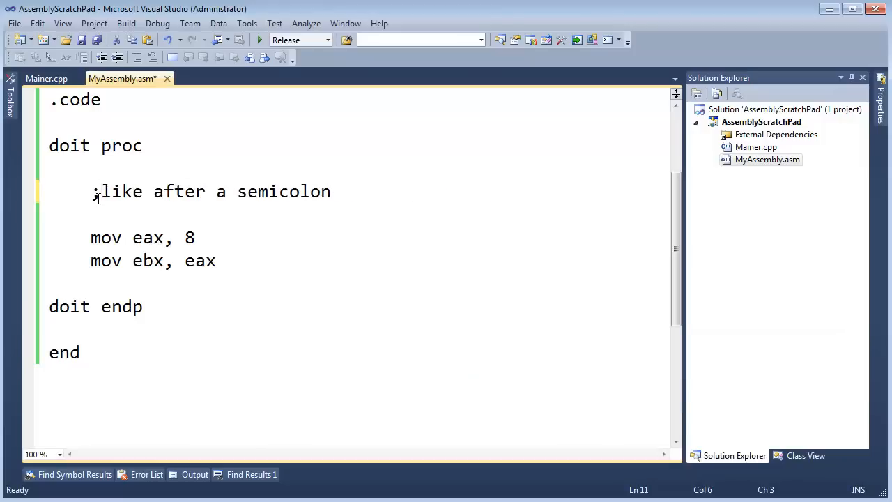
pyautogui.press('Delete')
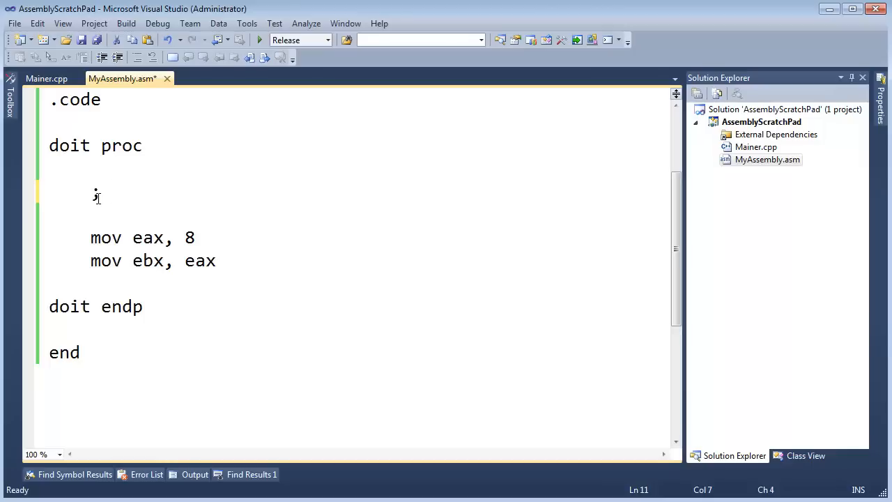
pyautogui.moveTo(171, 196)
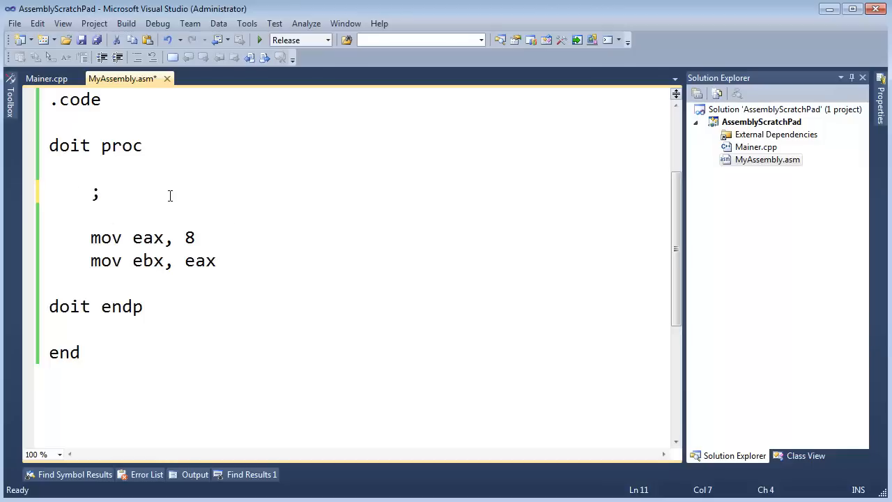
# Step: Type the expression '8 + 4 - 2 + 3' after the semicolon
pyautogui.click(109, 192)
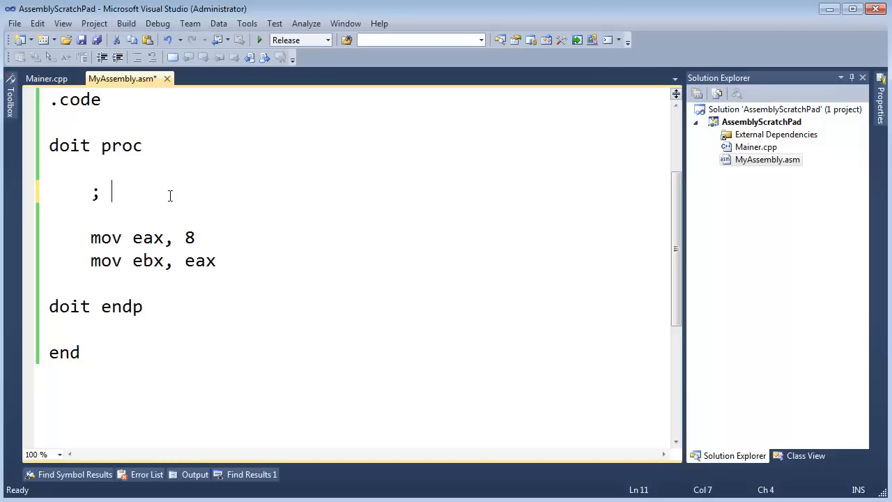
pyautogui.write('8 + 4')
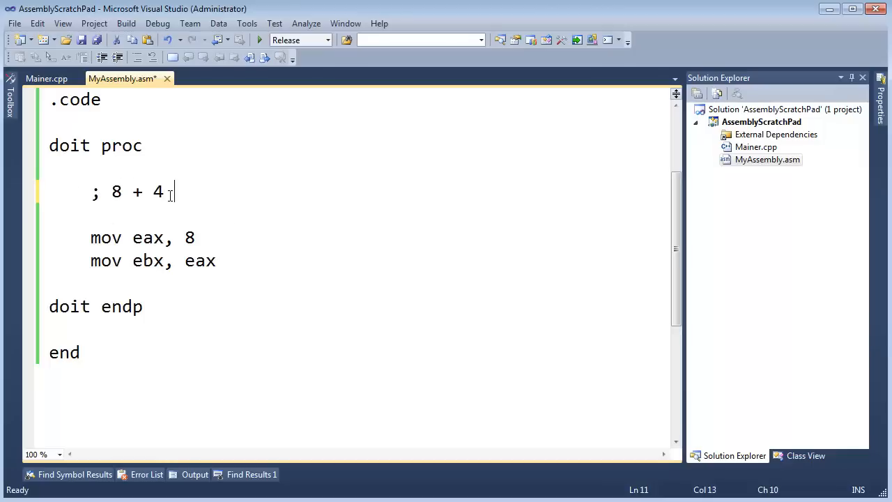
pyautogui.write('- 2 + 3')
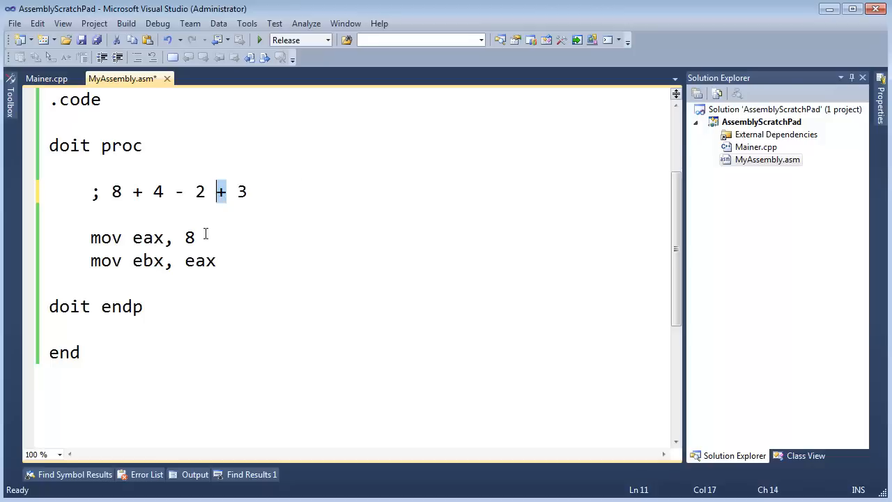
pyautogui.click(111, 191)
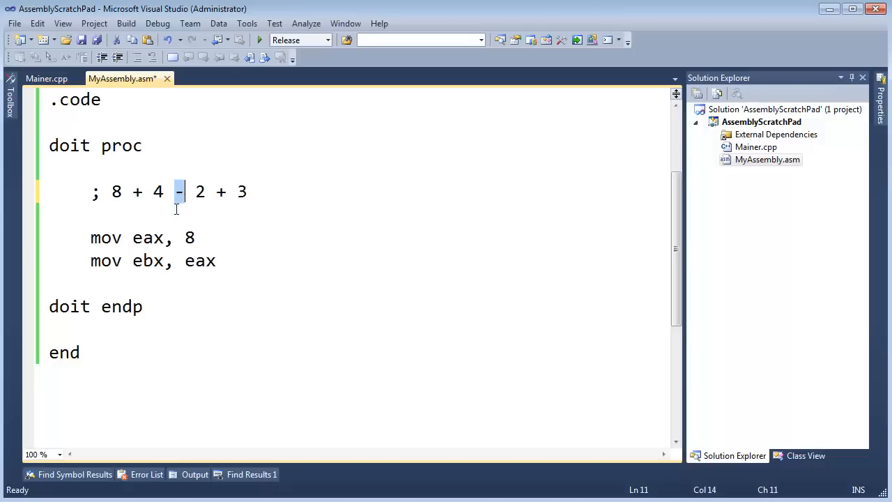
pyautogui.moveTo(154, 260)
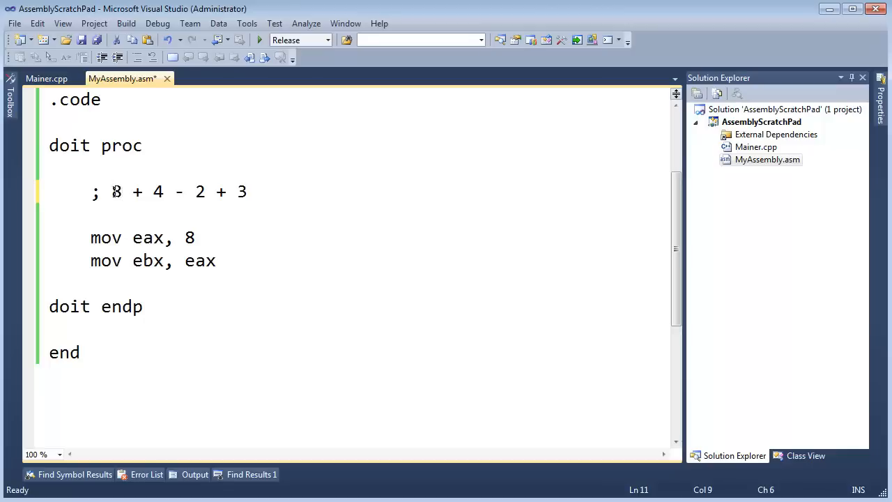
# Step: Reduce the expression step by step to 12, 10 and 13, then restore '8 + 4 - 2 + 3'
pyautogui.moveTo(112, 192); pyautogui.dragTo(176, 191)
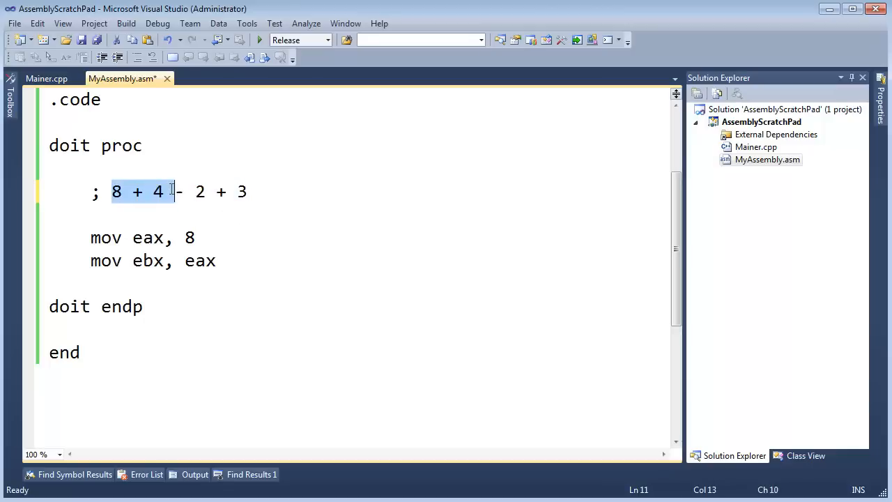
pyautogui.write('12')
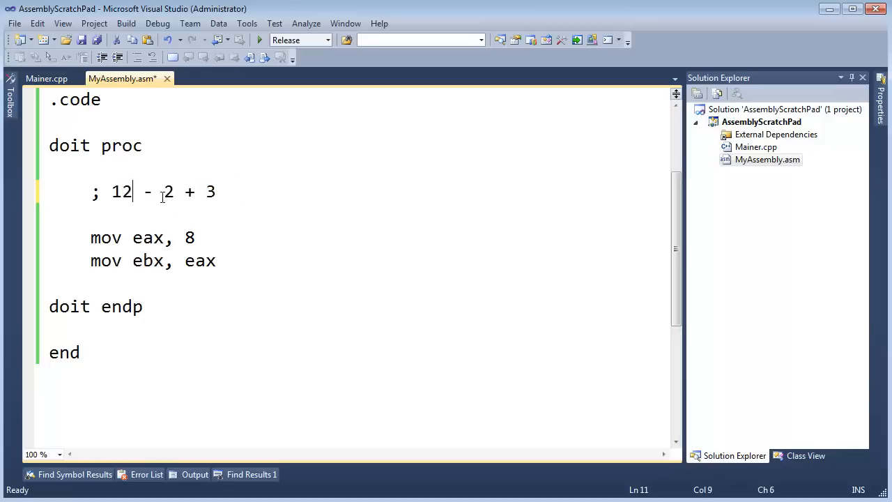
pyautogui.moveTo(111, 192); pyautogui.dragTo(173, 192)
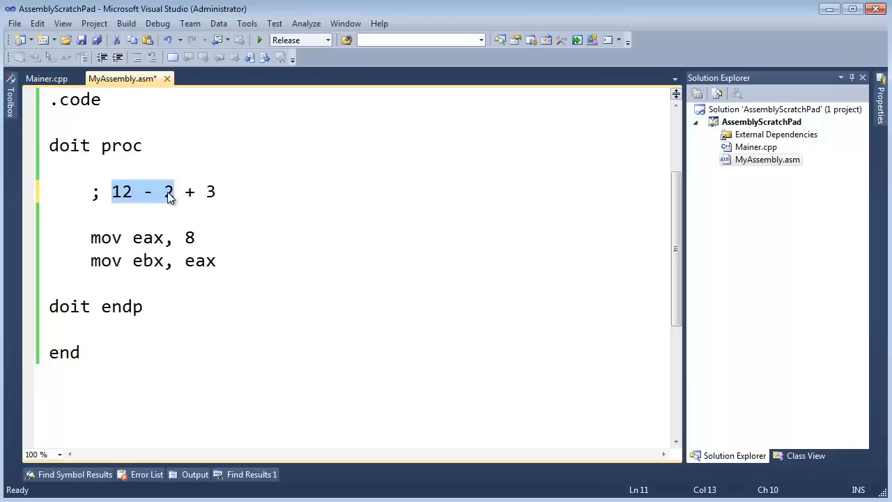
pyautogui.write('10')
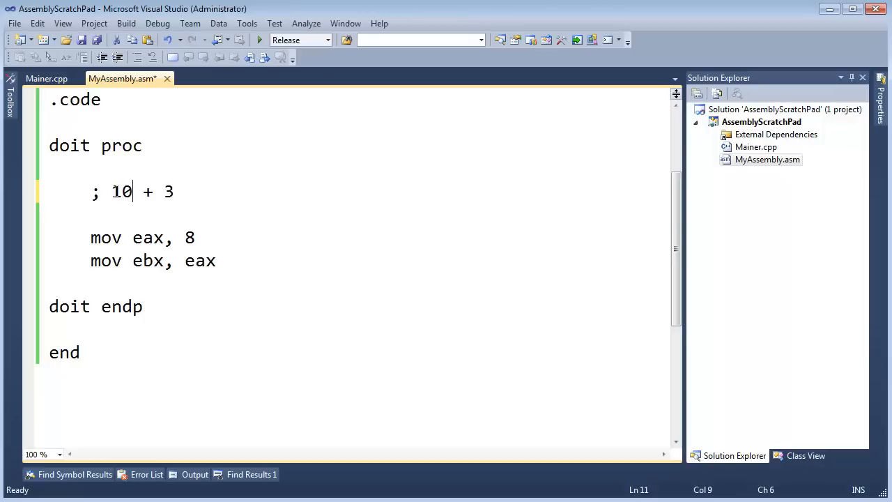
pyautogui.write('13')
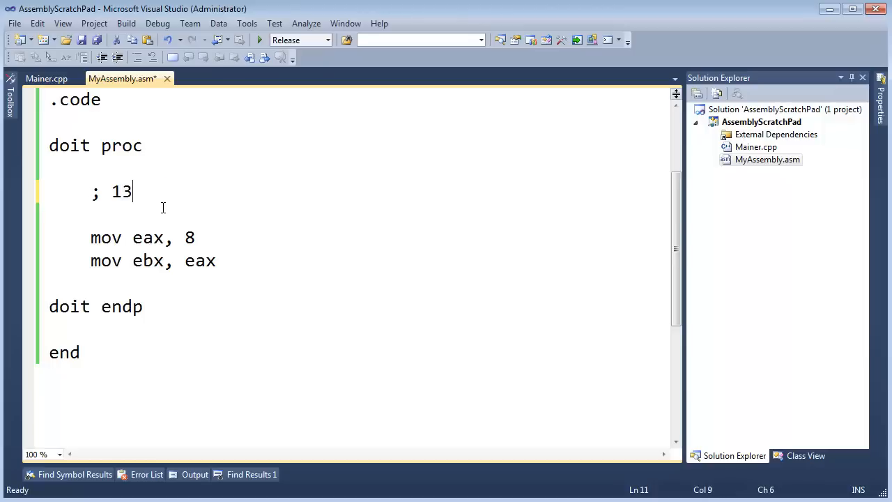
pyautogui.write('8 + 4 - 2 + 3')
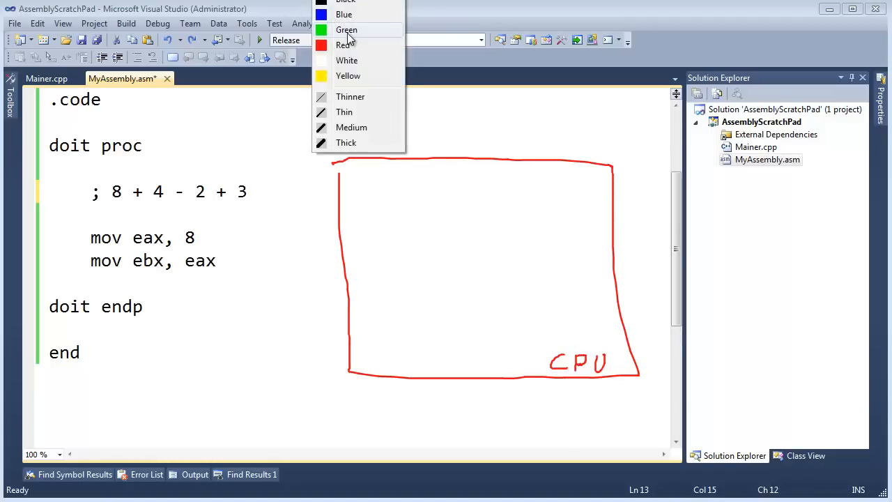
pyautogui.click(344, 14)
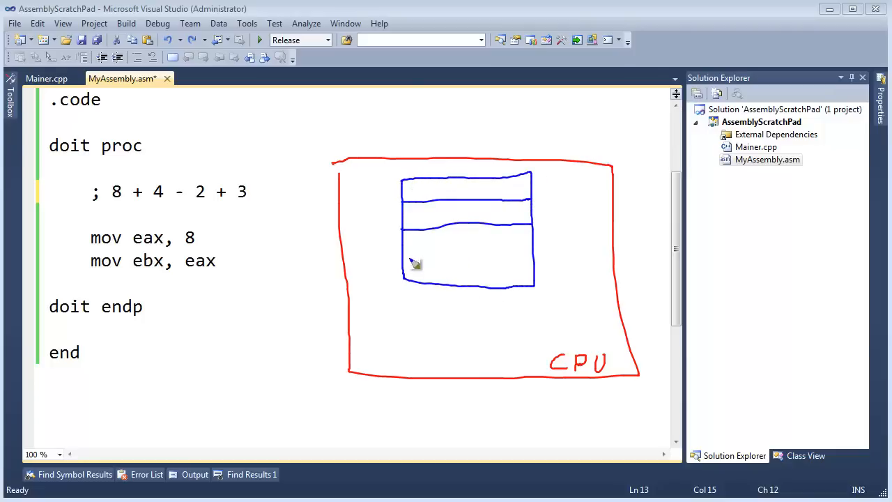
pyautogui.moveTo(415, 264); pyautogui.dragTo(530, 262)
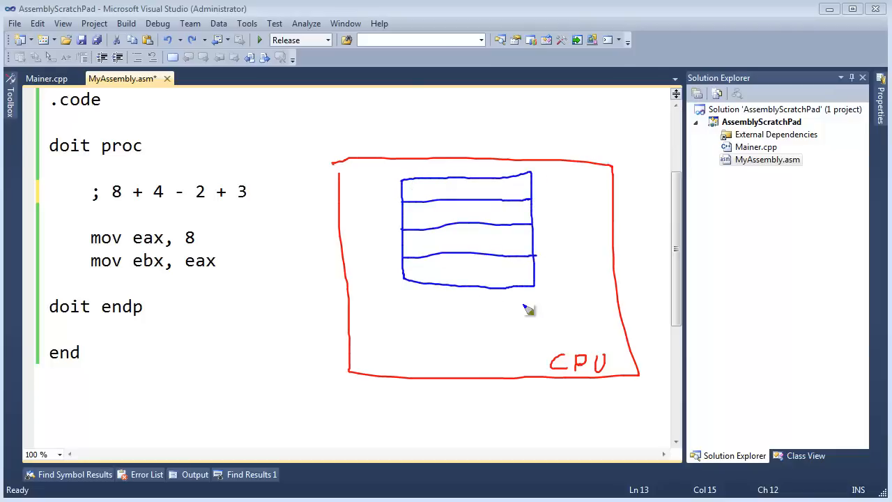
pyautogui.moveTo(411, 244)
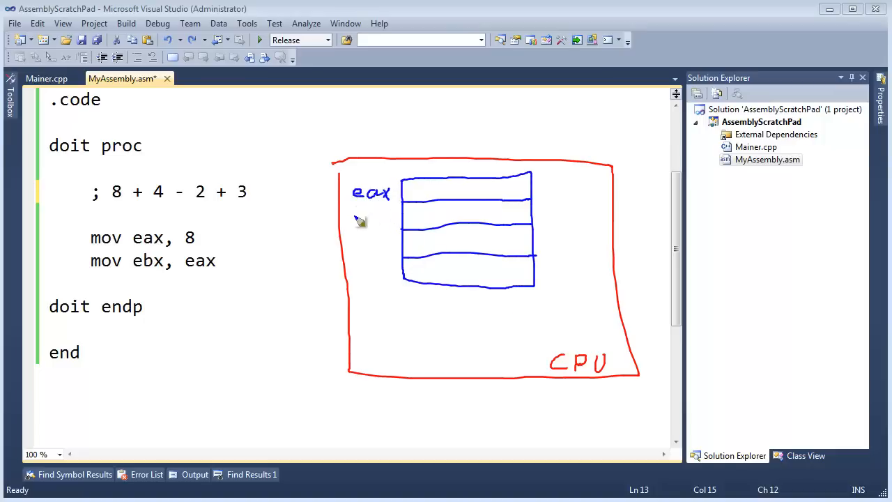
pyautogui.moveTo(356, 216); pyautogui.dragTo(391, 223)
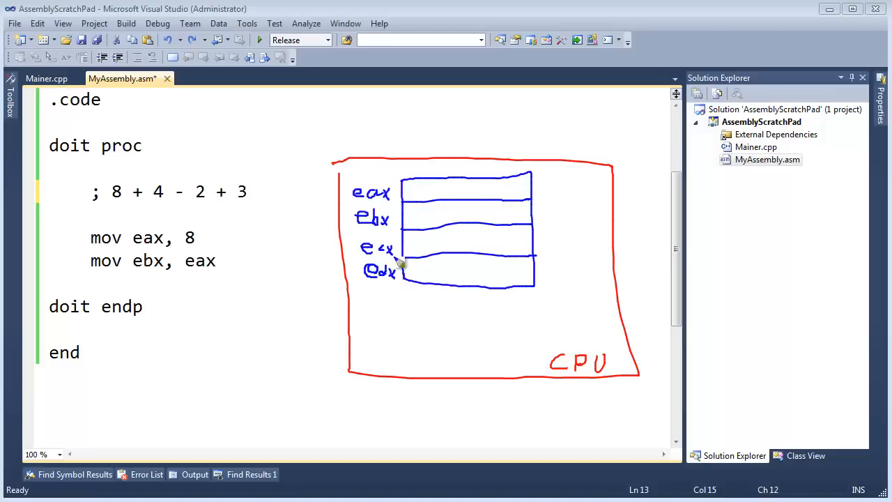
pyautogui.moveTo(382, 195)
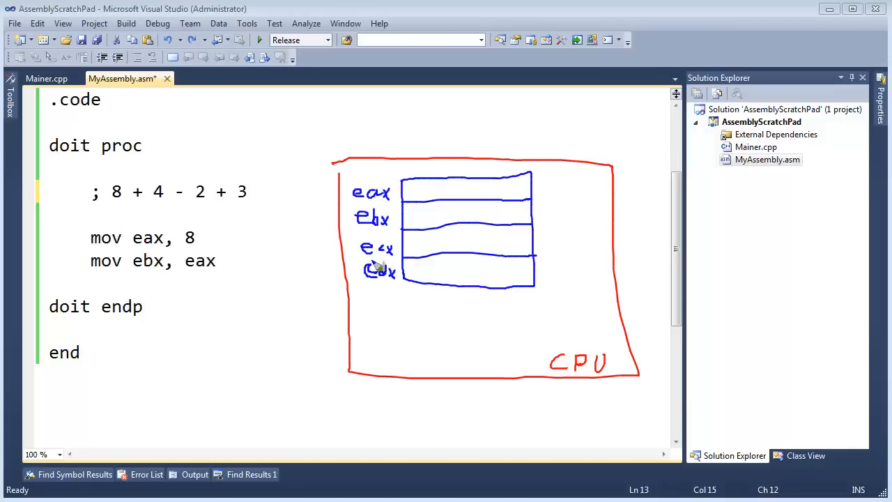
pyautogui.moveTo(363, 214)
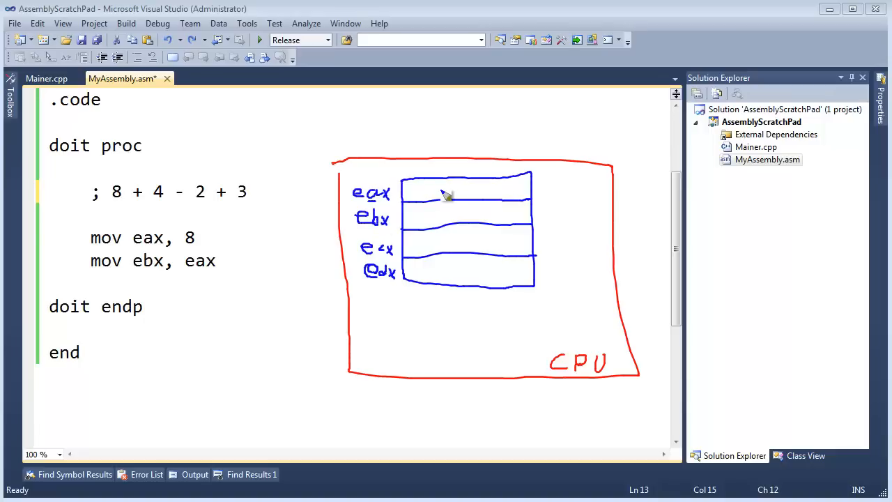
pyautogui.moveTo(120, 213)
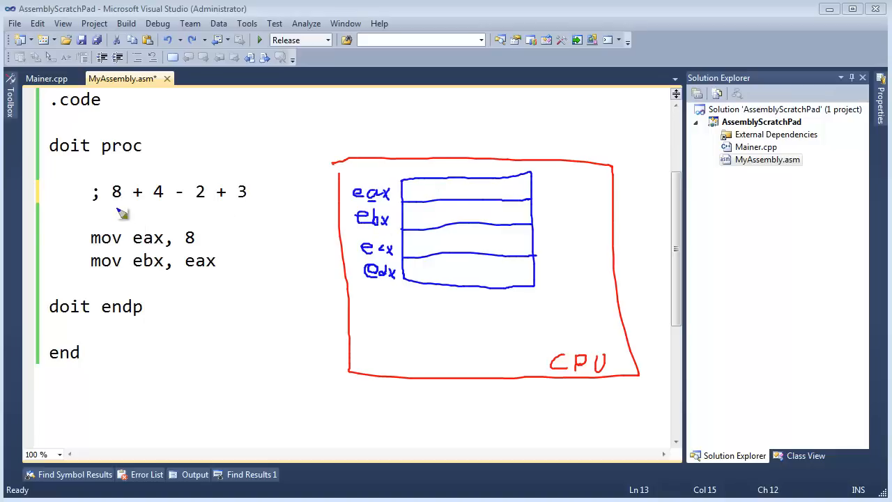
pyautogui.moveTo(372, 194)
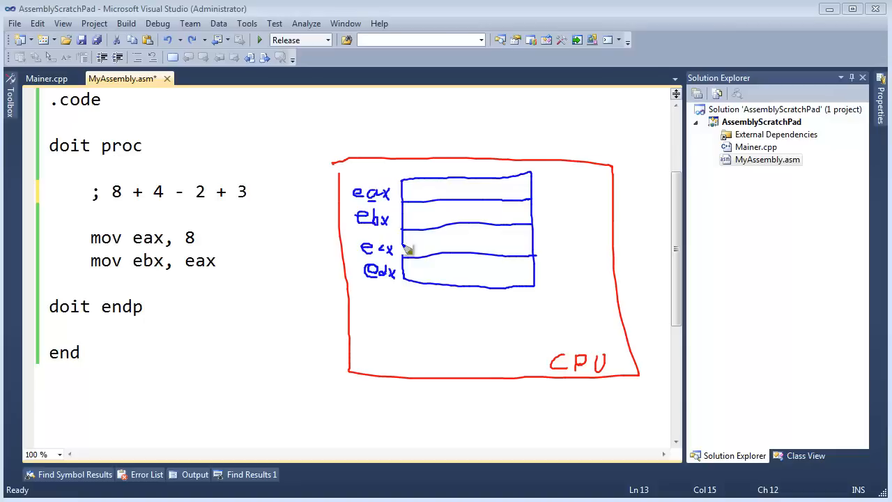
pyautogui.moveTo(210, 270)
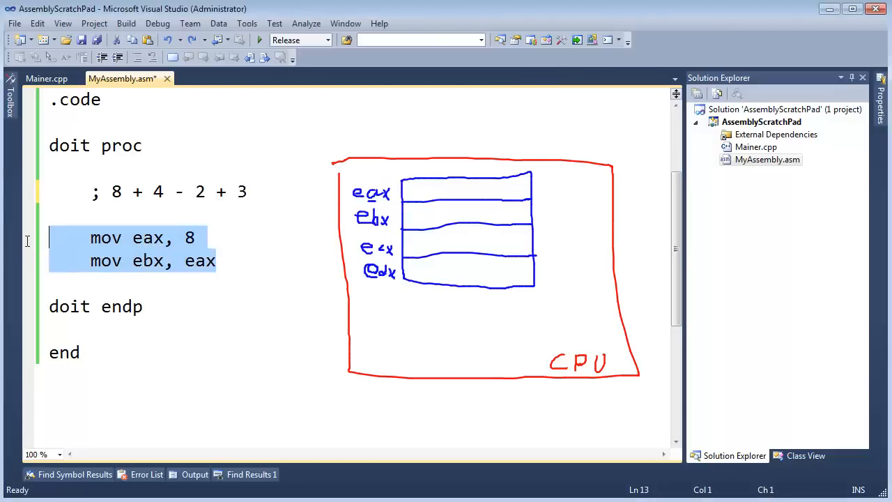
# Step: Replace the old mov lines with mov eax, 8 / mov ebx, 4 / mov ecx, 2 / mov edx, 3
pyautogui.press('Delete')
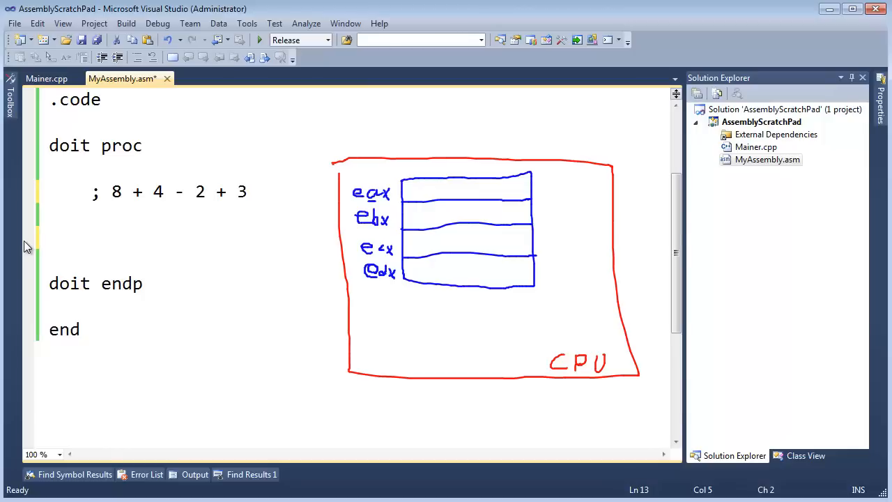
pyautogui.write('mov')
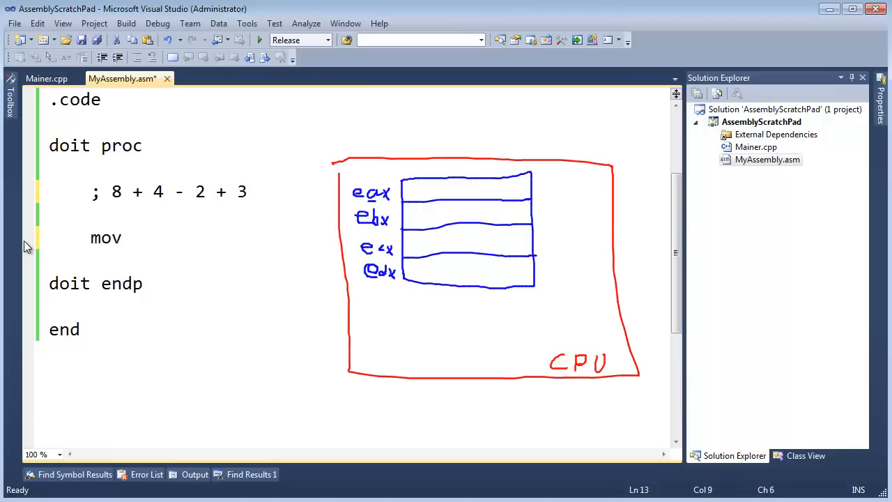
pyautogui.write('eax, 8')
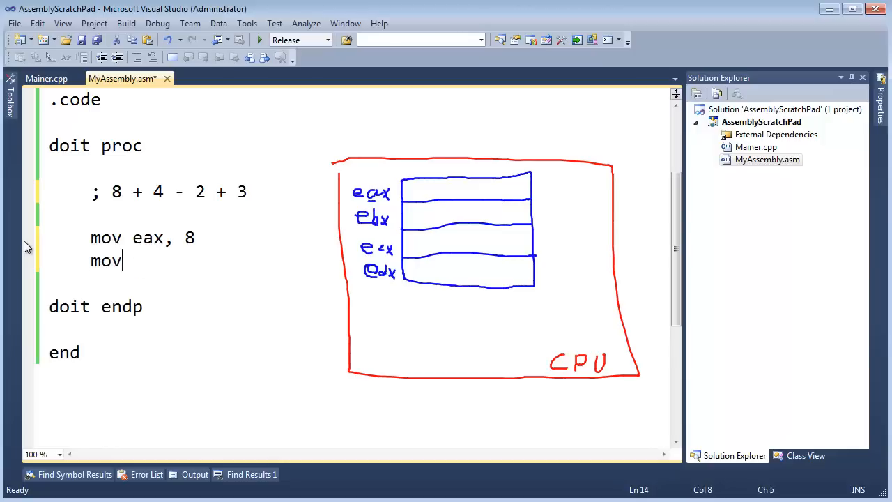
pyautogui.write('ebx, 4')
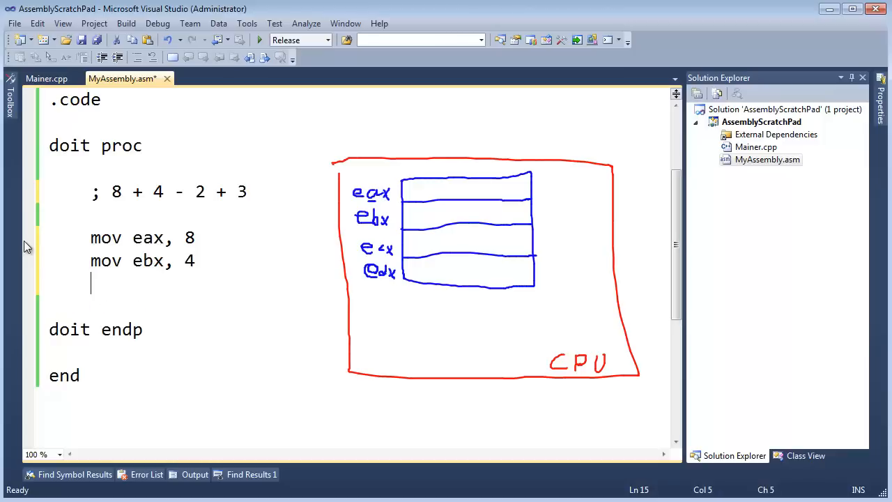
pyautogui.write('mov ec')
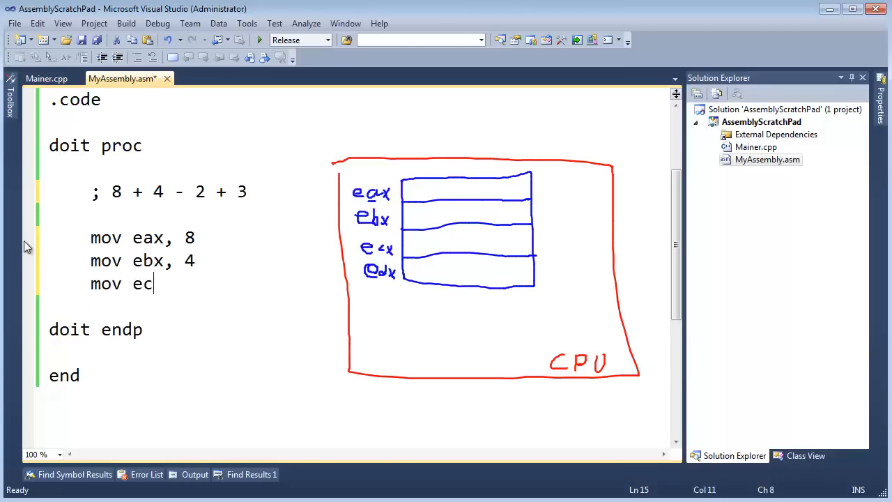
pyautogui.write('x, 2,')
pyautogui.write('mov e')
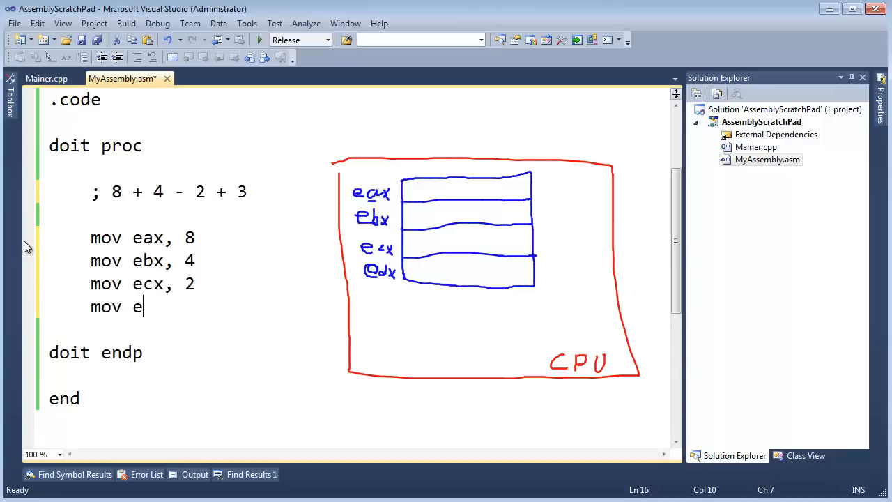
pyautogui.write('dx,')
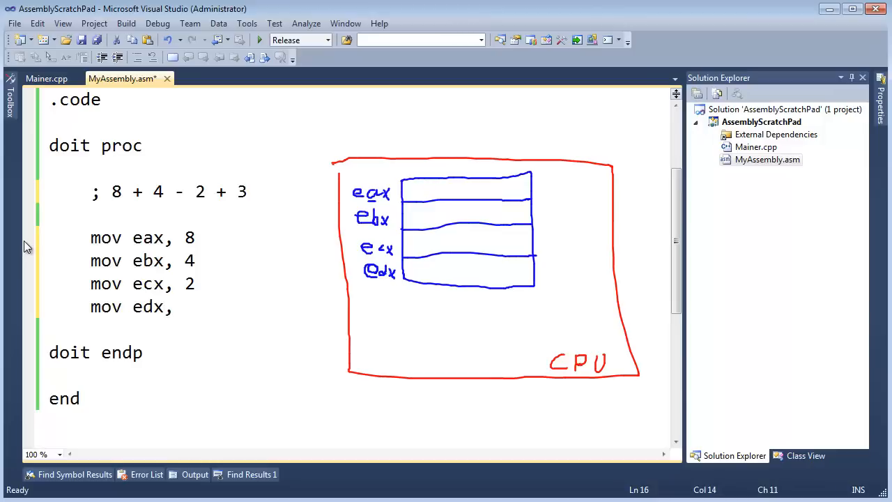
pyautogui.write('3')
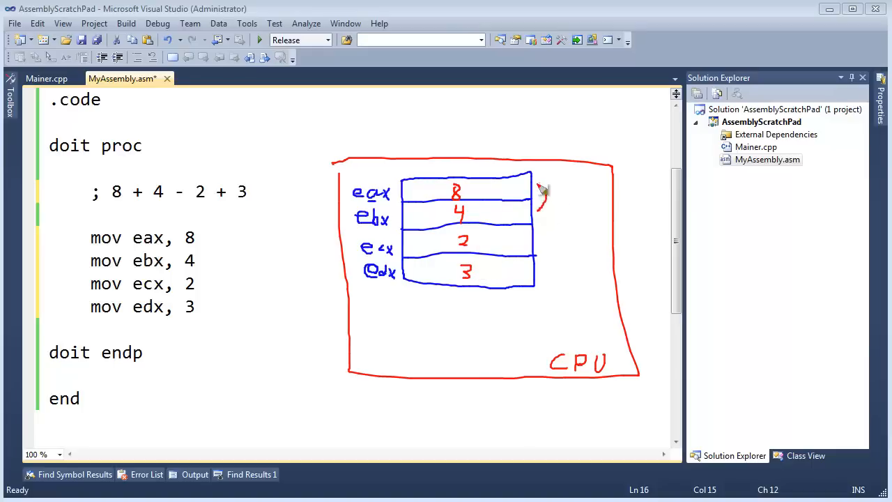
pyautogui.moveTo(543, 192); pyautogui.dragTo(548, 220)
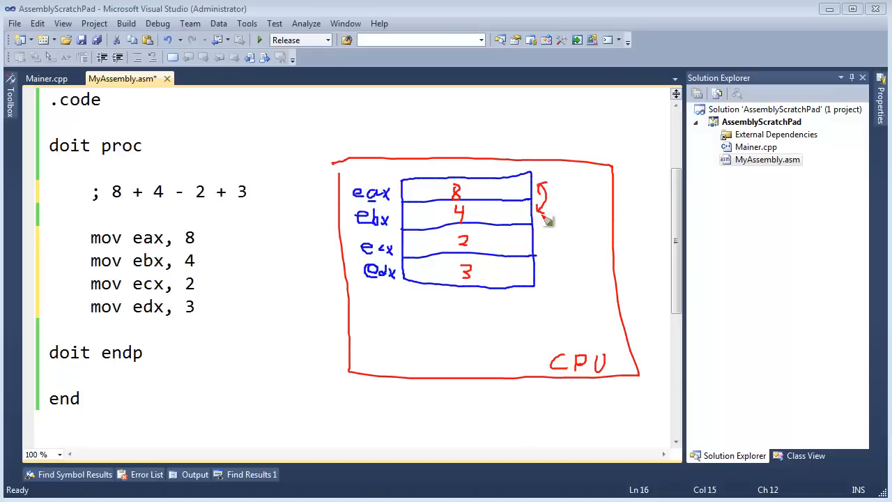
pyautogui.moveTo(544, 246)
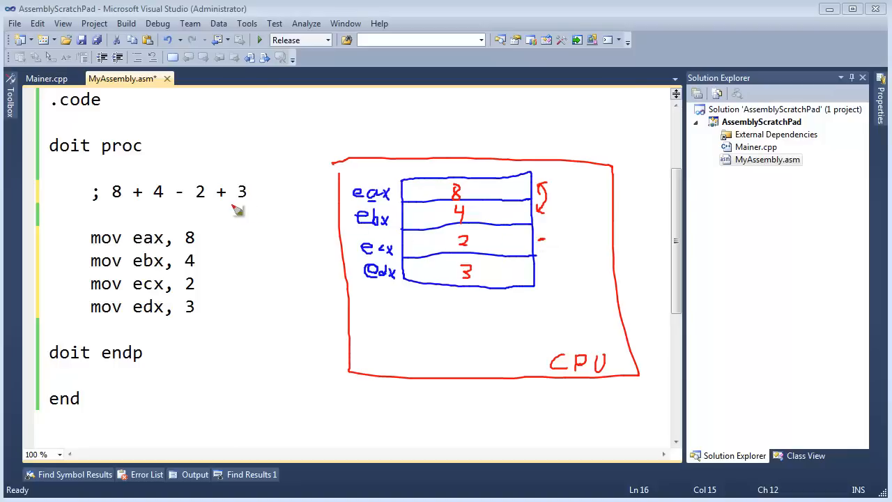
pyautogui.moveTo(566, 274)
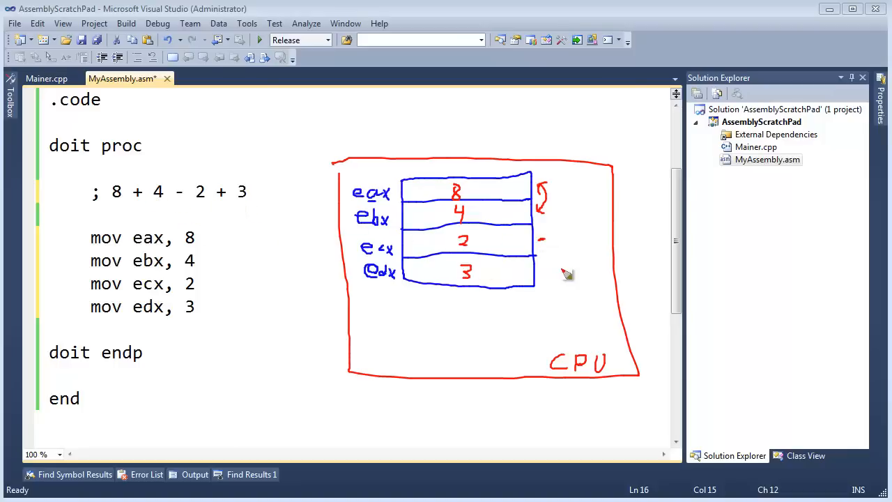
pyautogui.moveTo(534, 264)
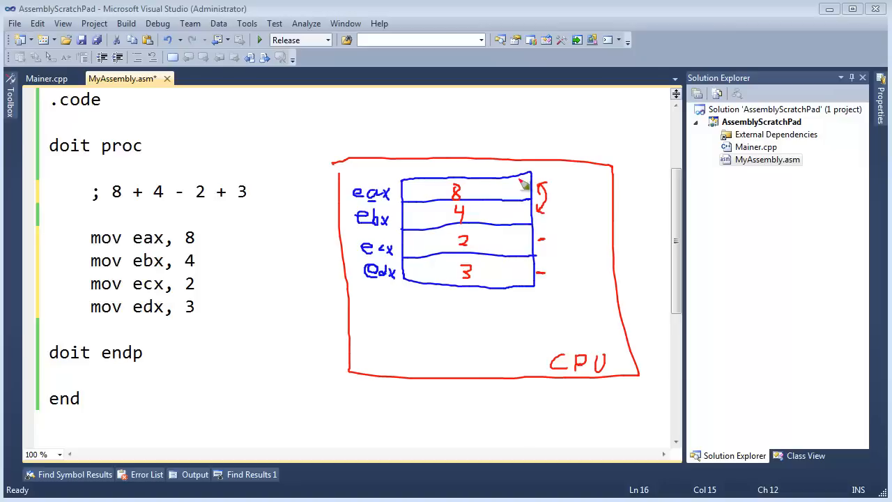
pyautogui.moveTo(505, 213)
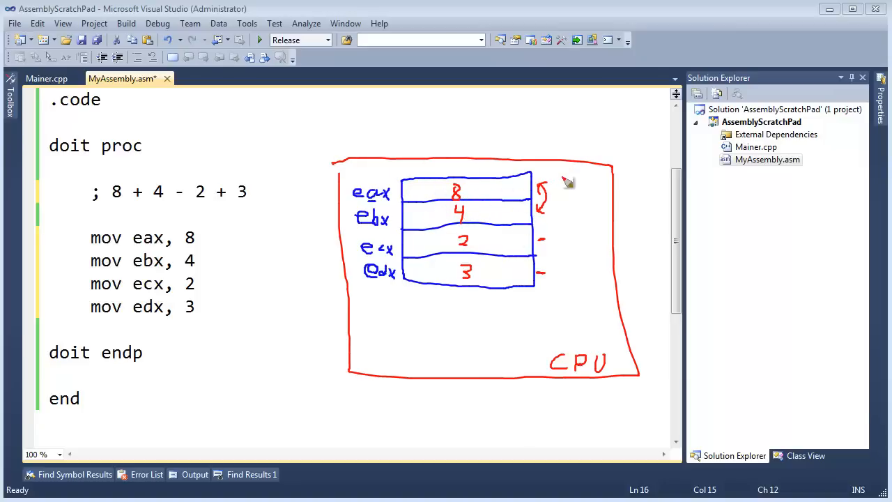
pyautogui.moveTo(565, 185); pyautogui.dragTo(572, 292)
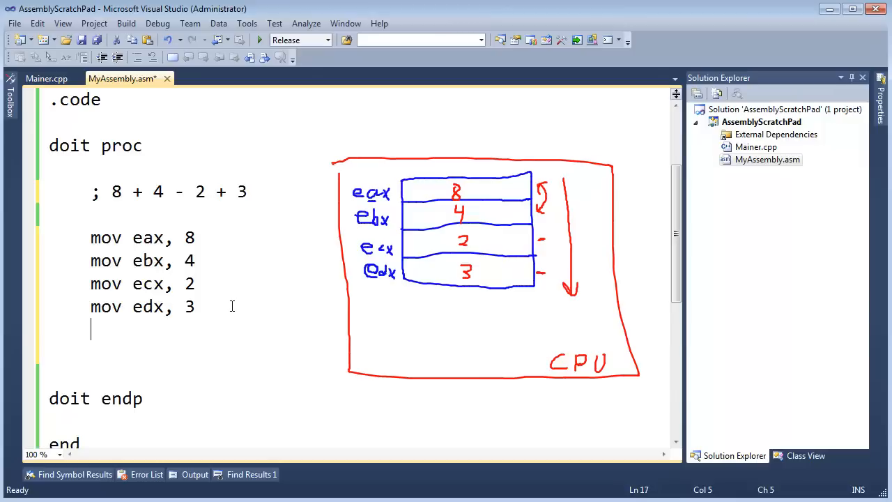
# Step: Add 'add ebx, eax' below the moves and point out both operands
pyautogui.press('Return')
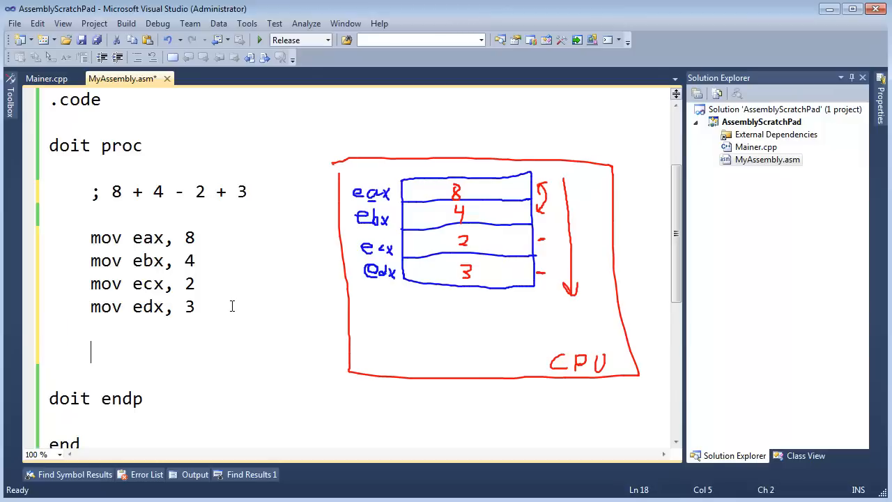
pyautogui.write('add e')
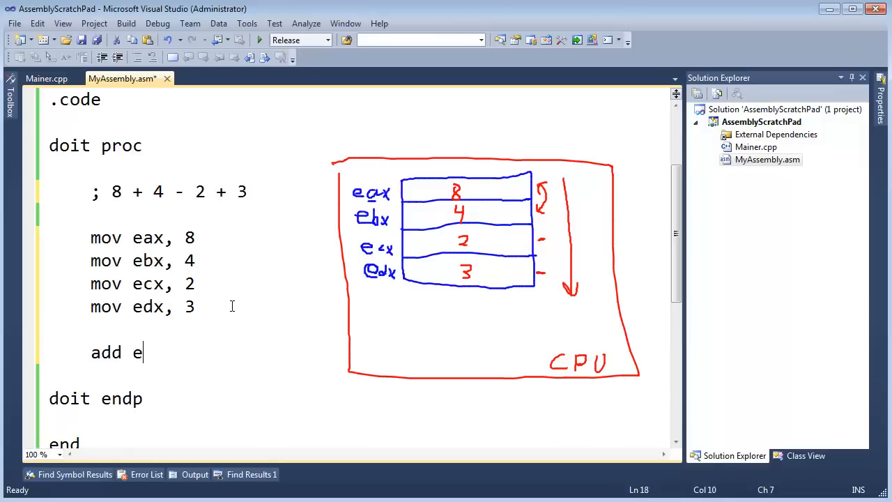
pyautogui.write('bx, eax')
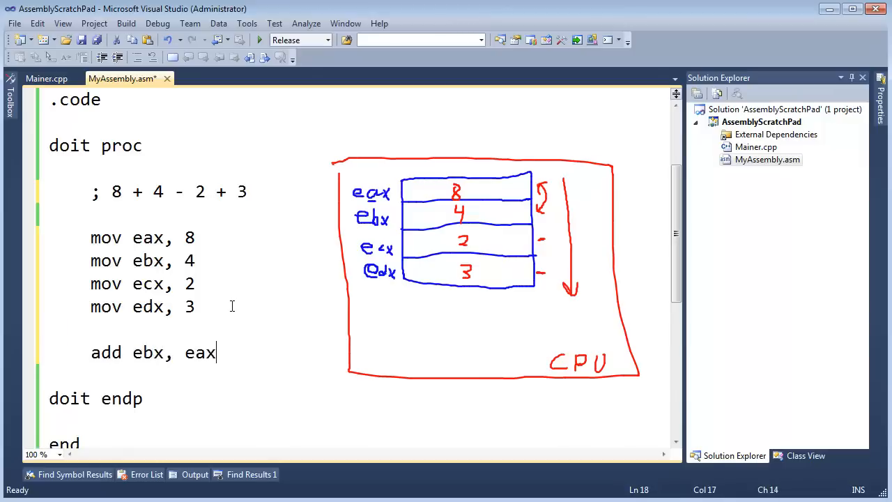
pyautogui.doubleClick(200, 352)
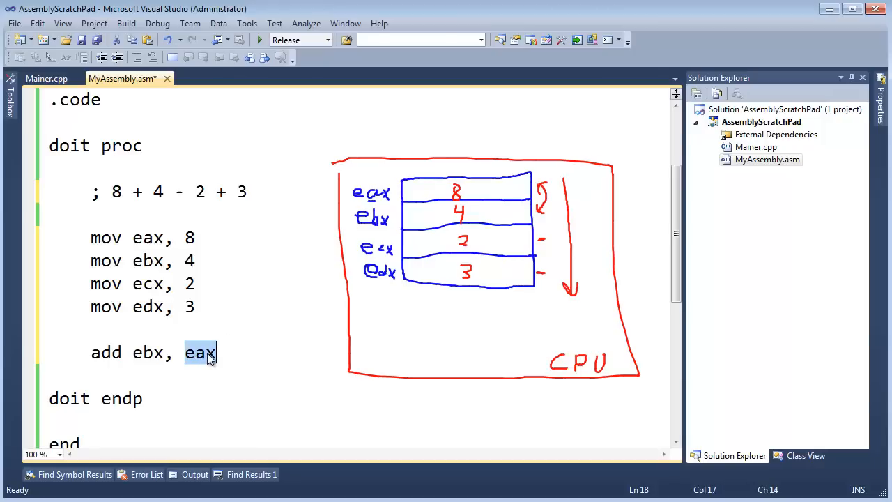
pyautogui.doubleClick(148, 352)
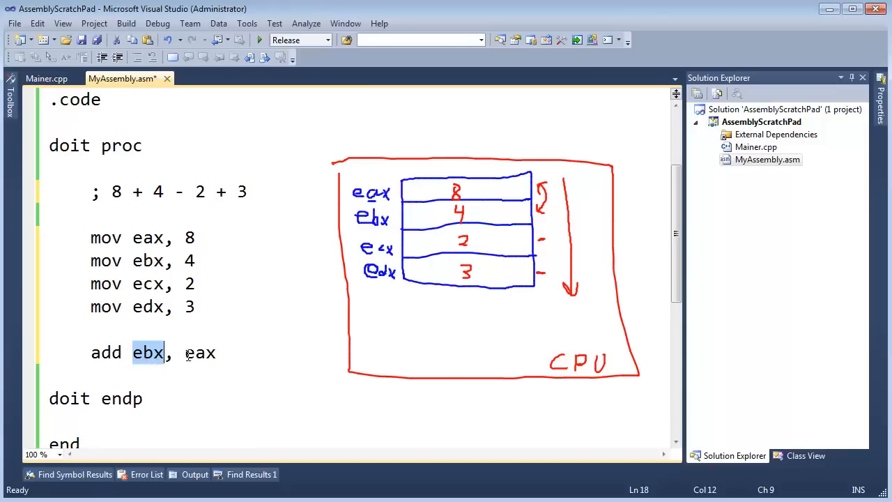
pyautogui.click(209, 352)
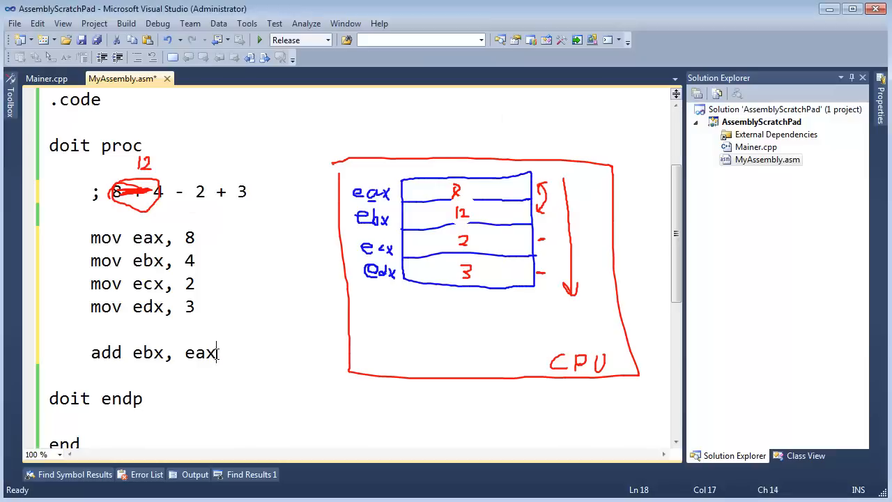
# Step: Type 'sub ebx, ecx' after the add line and highlight its operands
pyautogui.write('s')
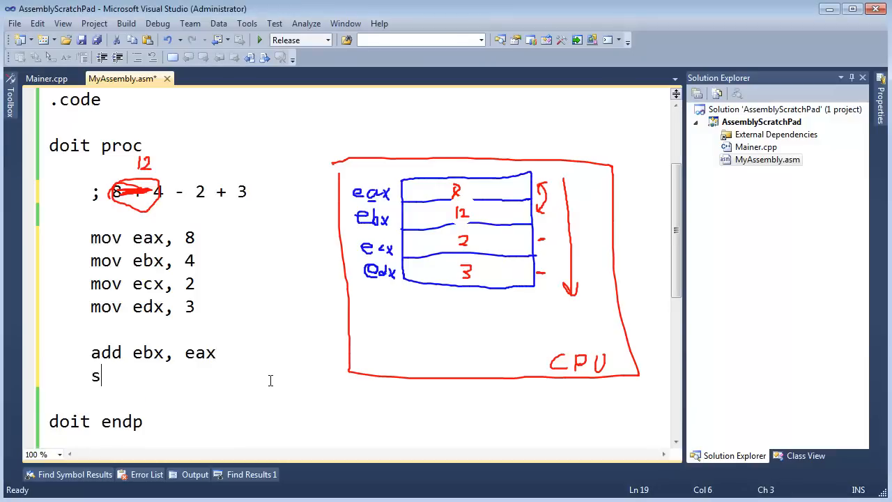
pyautogui.write('ub')
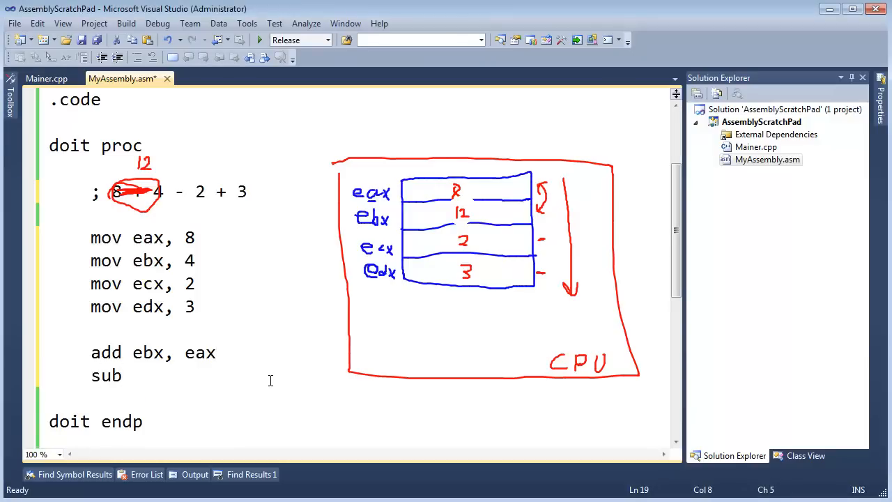
pyautogui.write('ebx,')
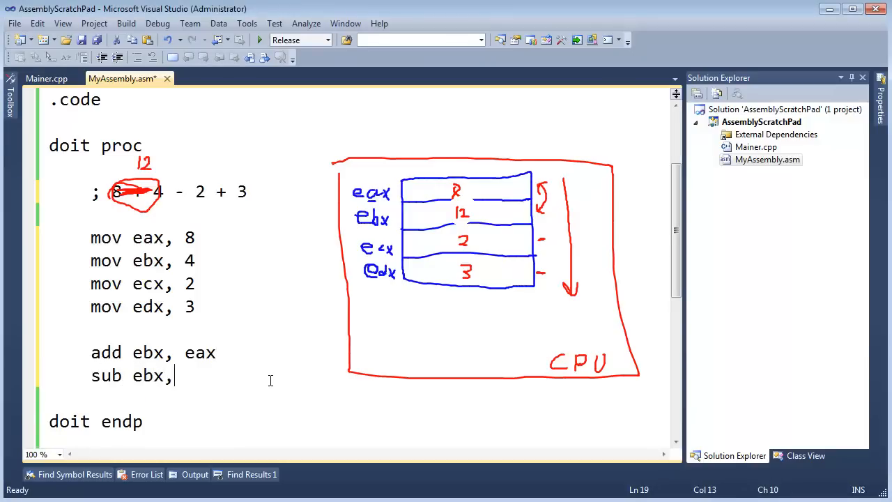
pyautogui.write('ecx')
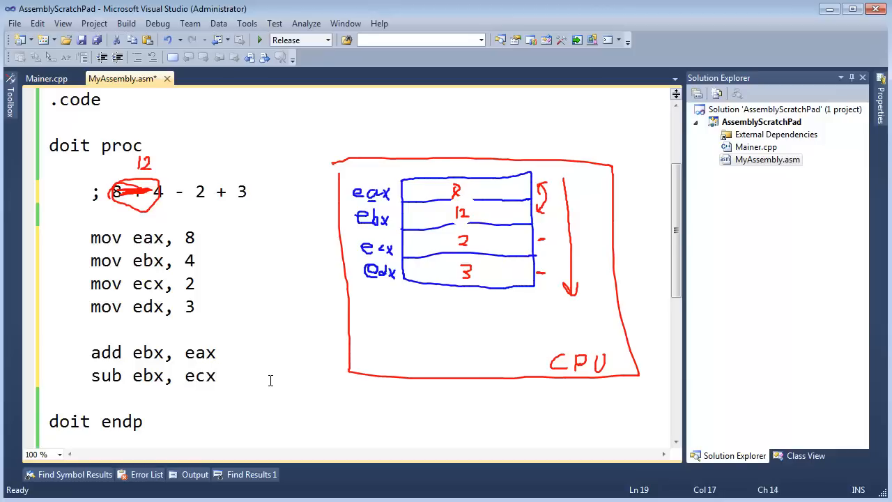
pyautogui.doubleClick(200, 376)
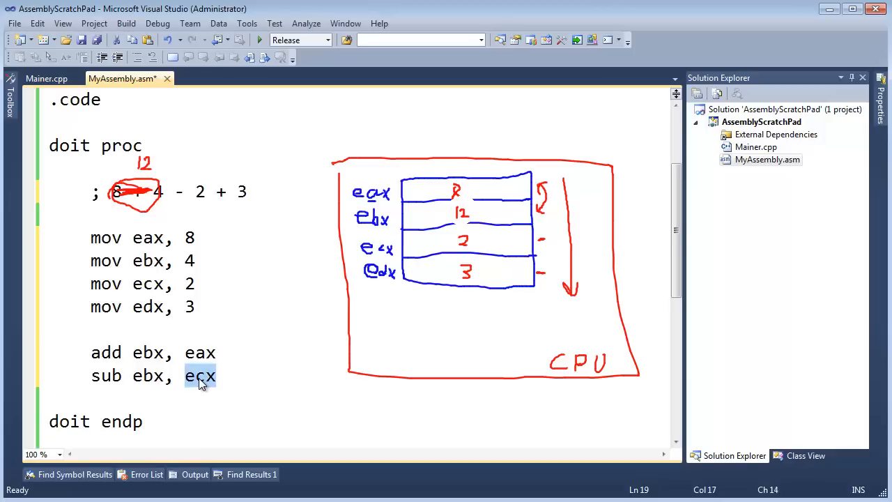
pyautogui.moveTo(465, 219)
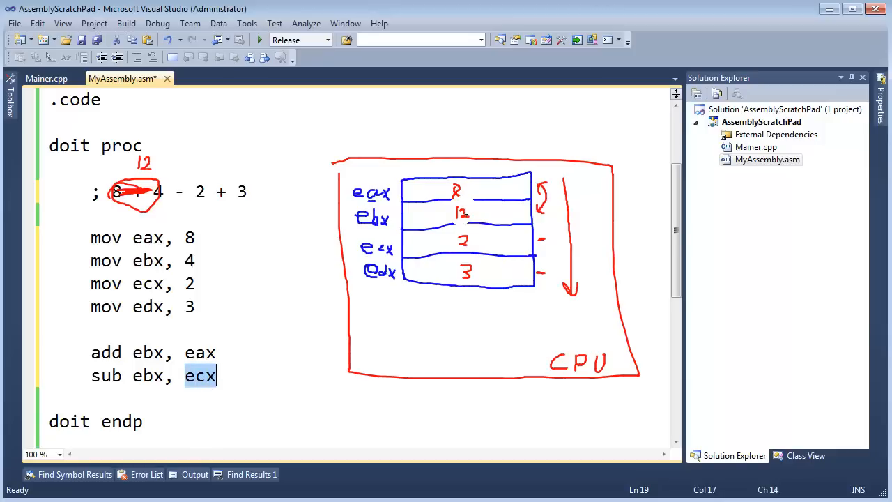
pyautogui.doubleClick(147, 375)
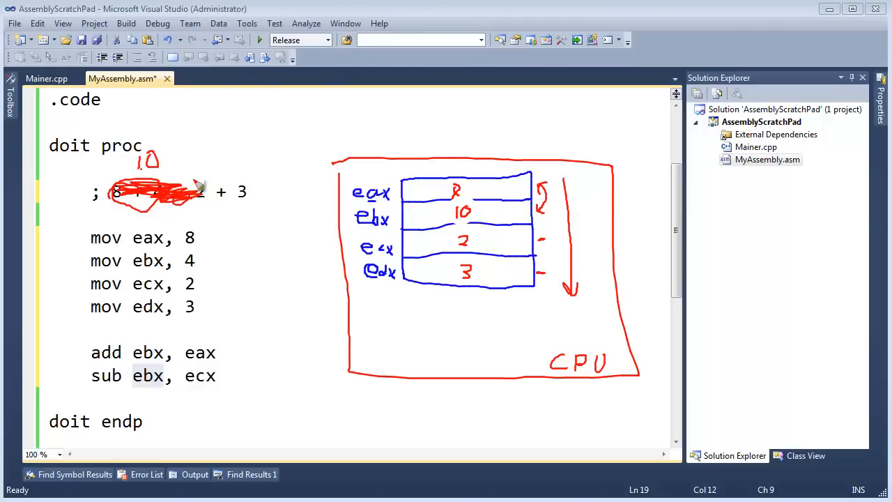
pyautogui.moveTo(230, 198)
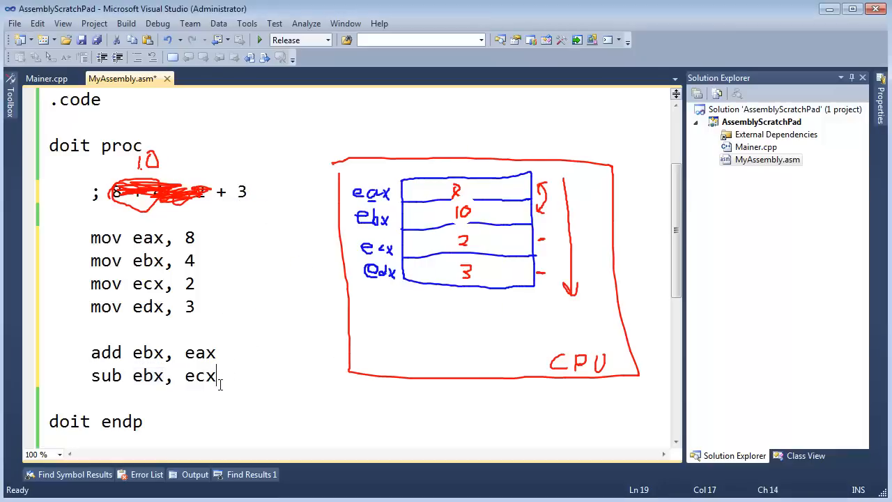
# Step: Add a final line 'add edx, ebx', then rework its operands to 'add ebx, edx'
pyautogui.press('Return')
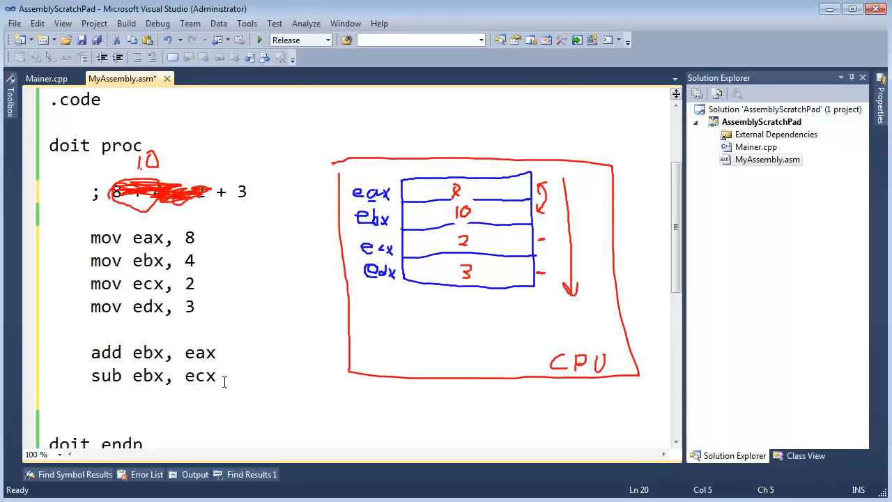
pyautogui.write('add')
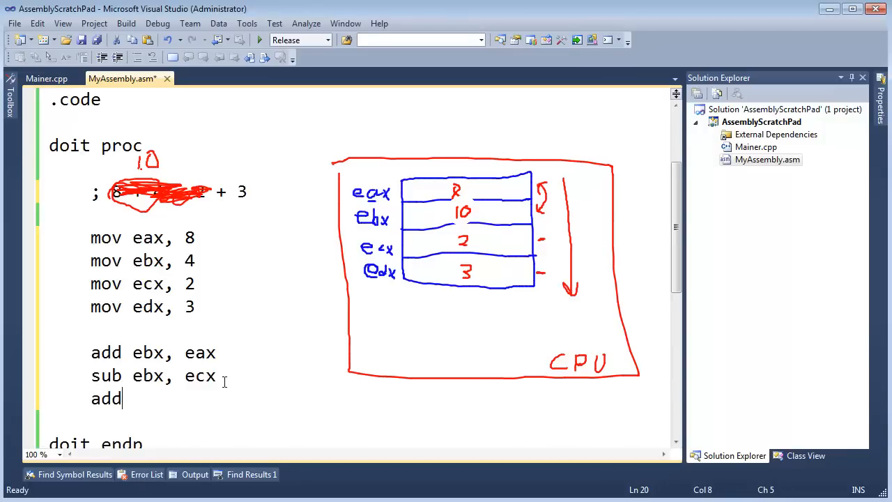
pyautogui.write('edx')
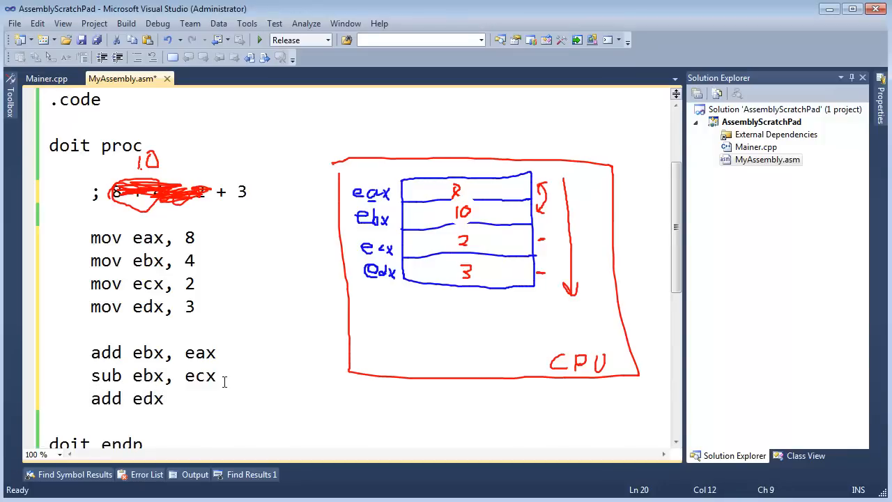
pyautogui.write(',')
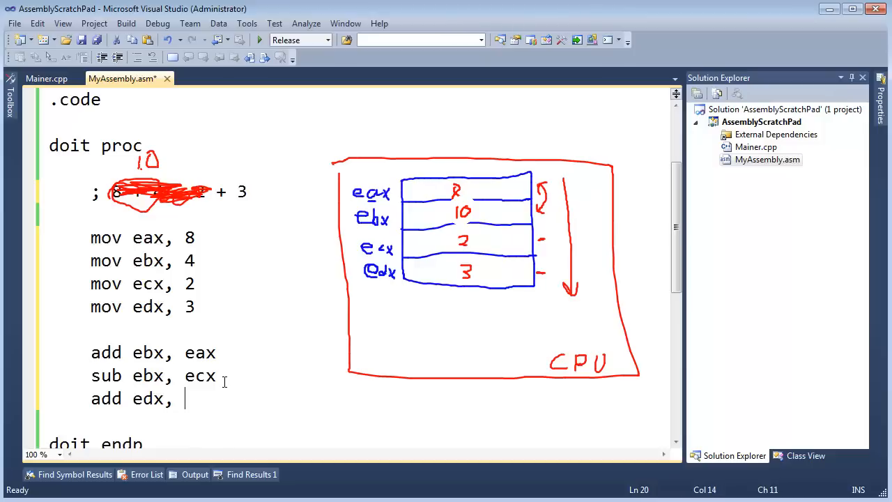
pyautogui.write('e')
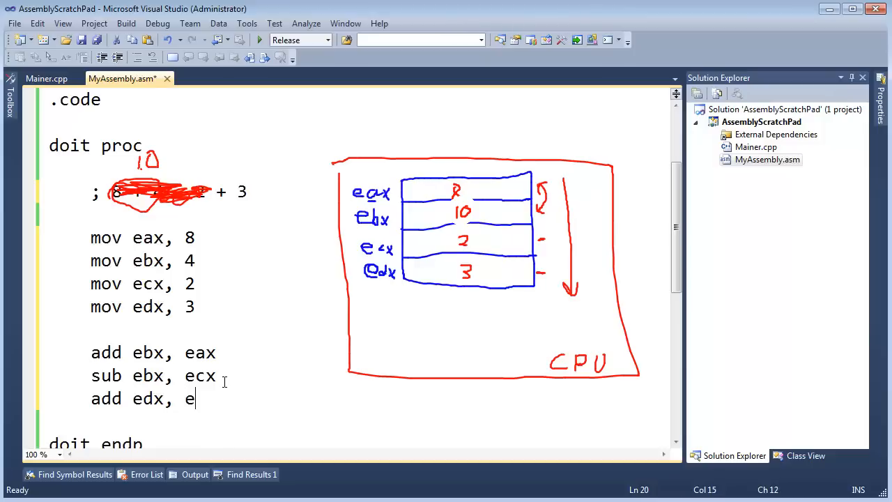
pyautogui.write('bx')
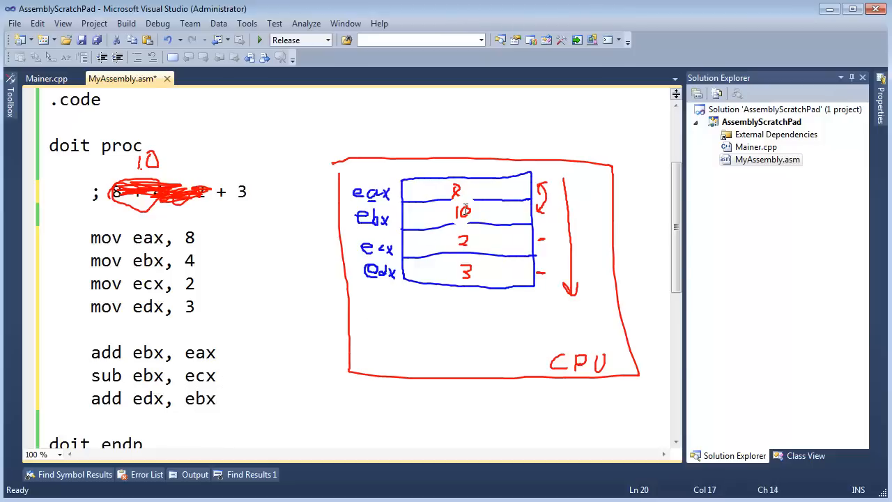
pyautogui.doubleClick(201, 398)
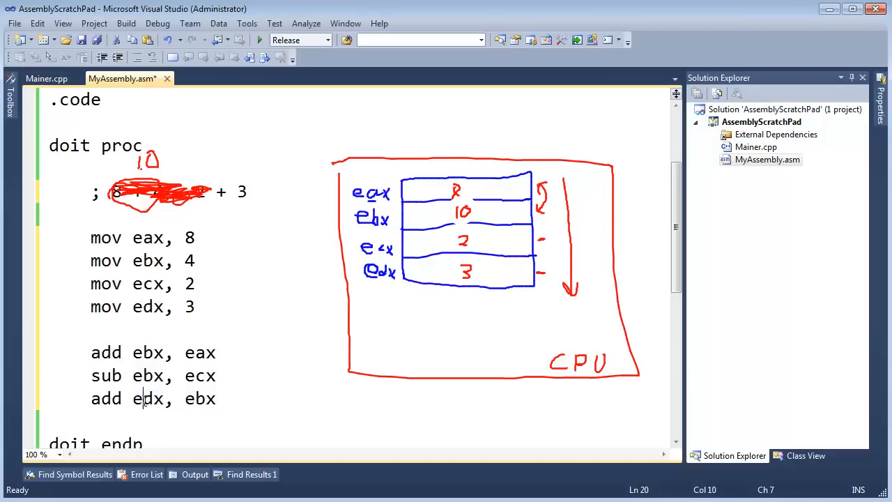
pyautogui.click(221, 398)
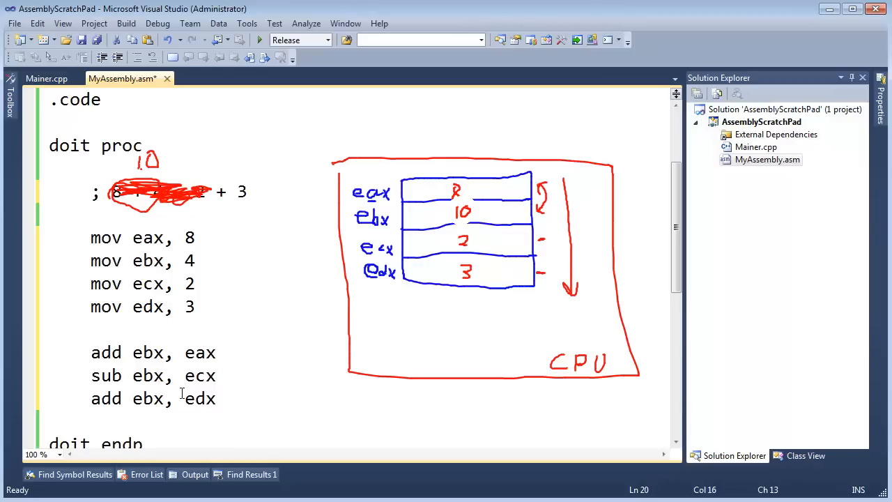
pyautogui.doubleClick(147, 398)
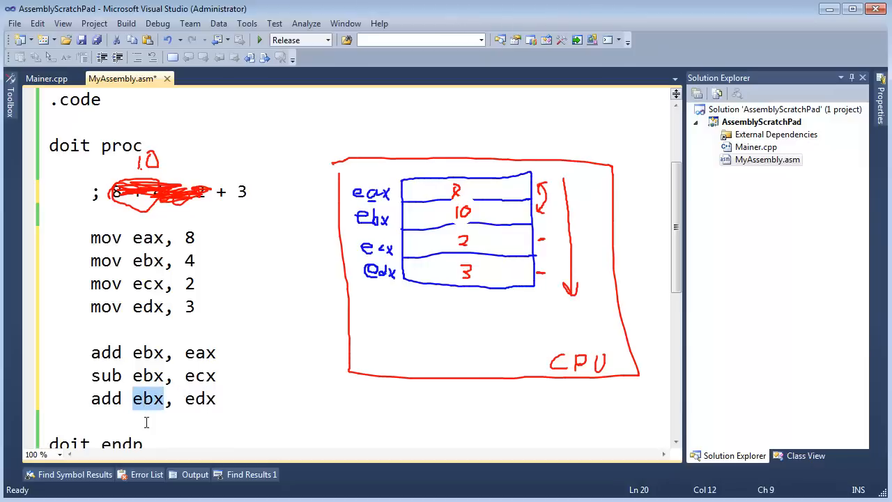
pyautogui.doubleClick(200, 398)
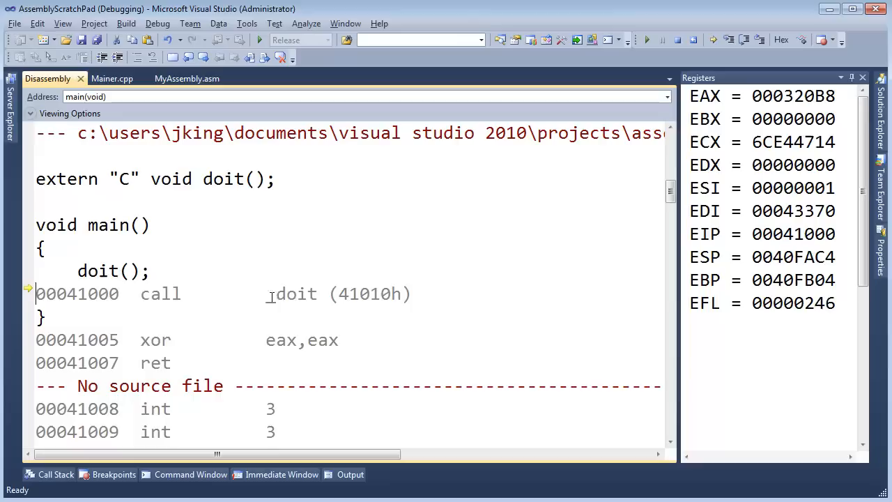
# Step: Highlight _doit in the call instruction of main's disassembly
pyautogui.doubleClick(291, 293)
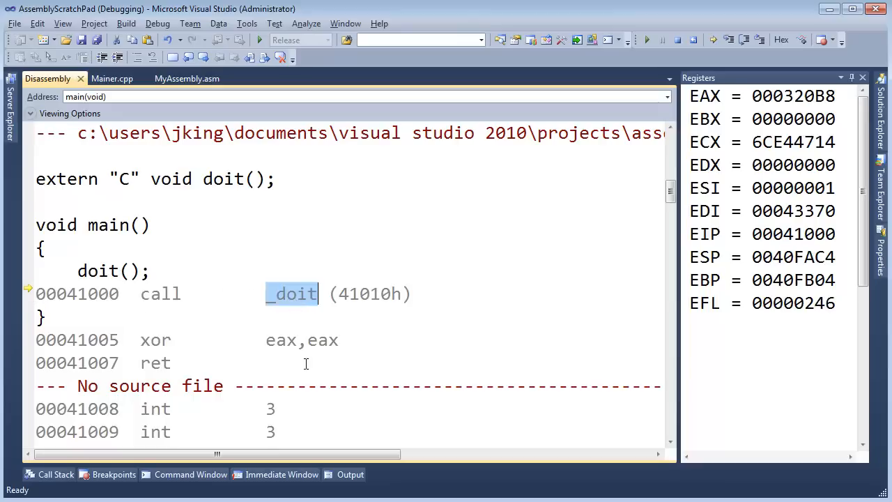
pyautogui.moveTo(312, 340)
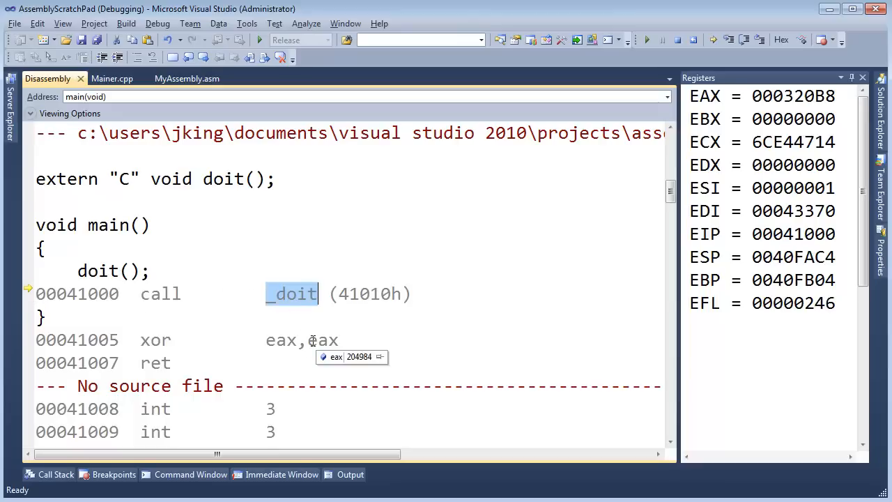
# Step: Step into doit, point out eax and 8 in 'mov eax,8', and execute it
pyautogui.press('F11')
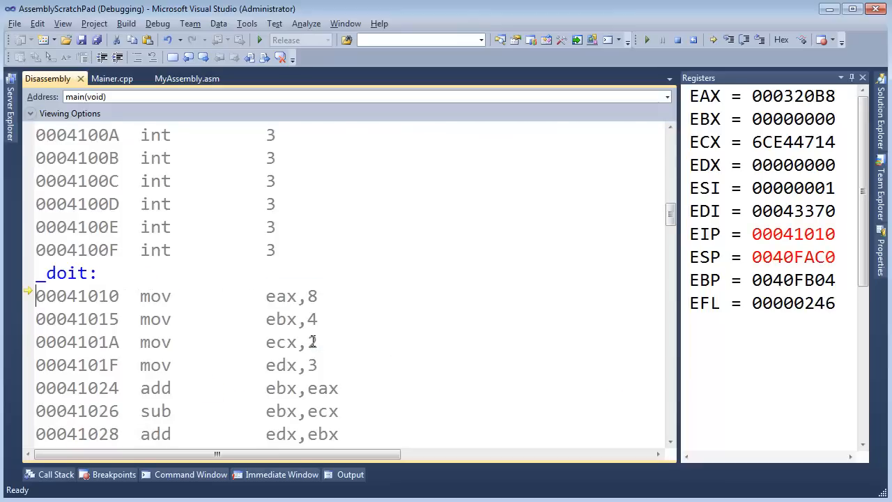
pyautogui.scroll(-3)
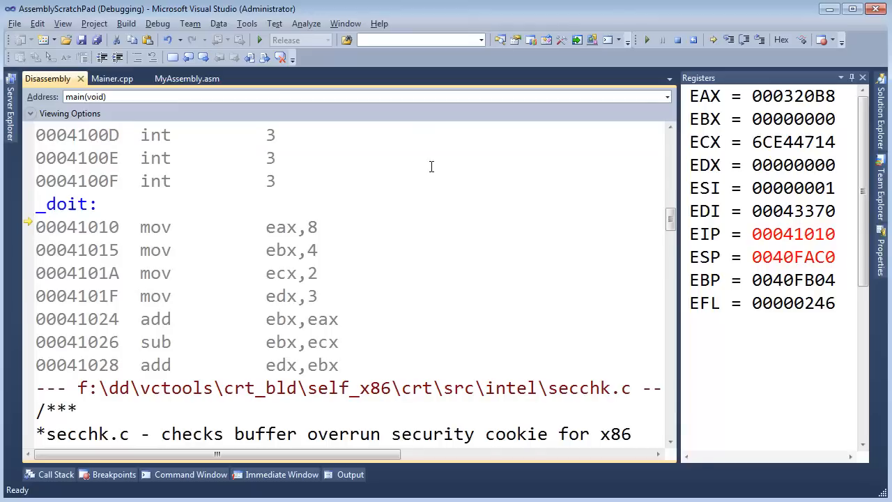
pyautogui.moveTo(191, 240)
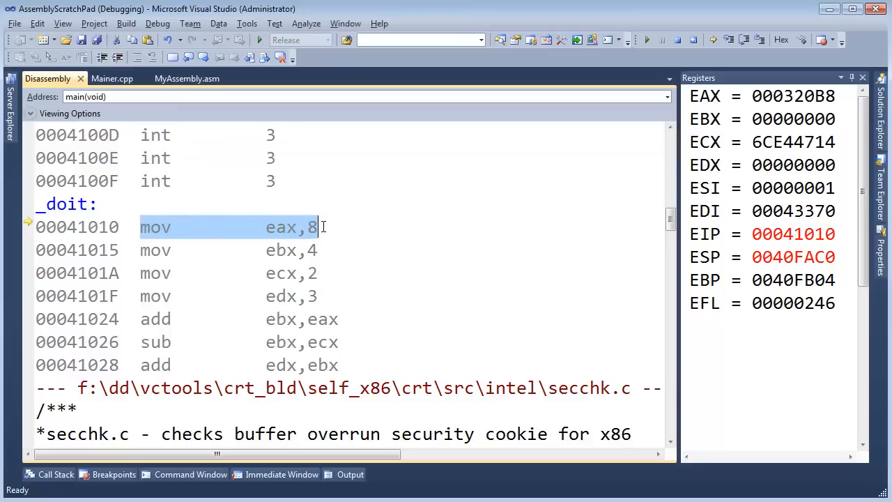
pyautogui.moveTo(37, 264)
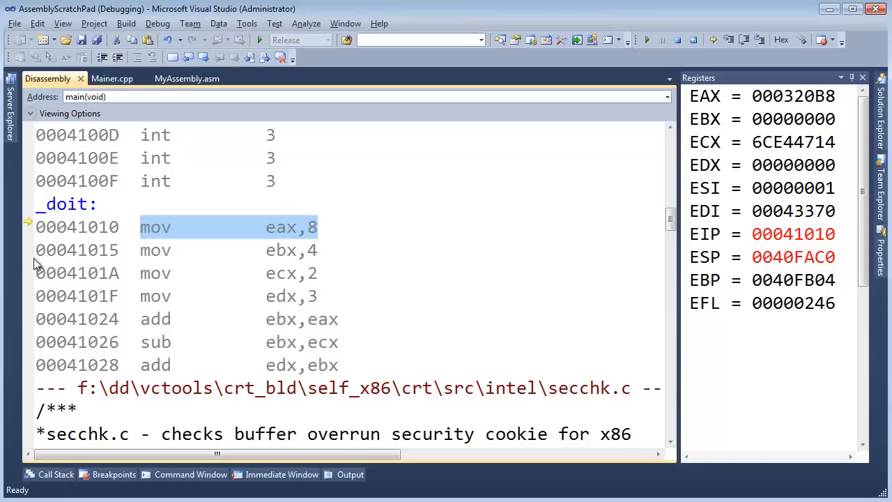
pyautogui.moveTo(77, 250)
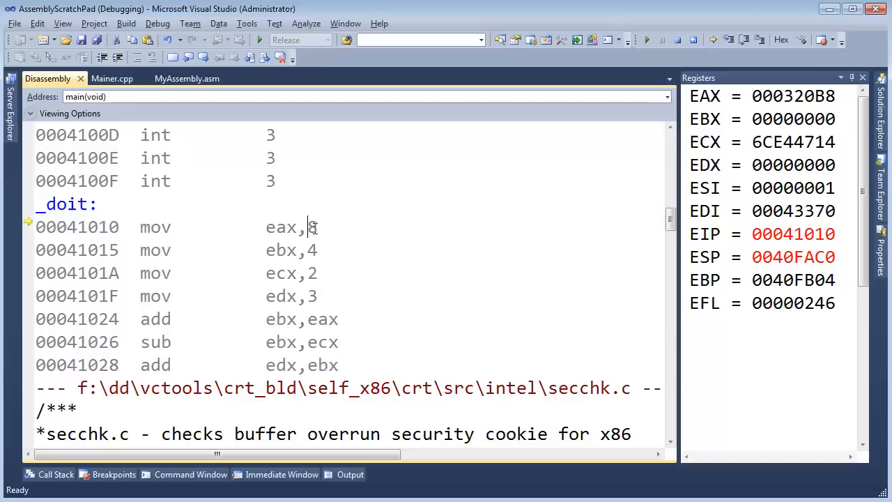
pyautogui.doubleClick(280, 226)
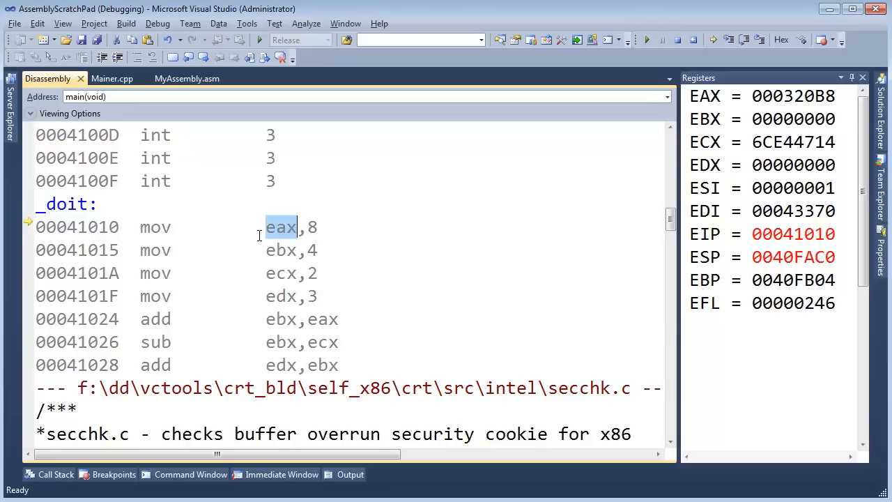
pyautogui.moveTo(291, 236)
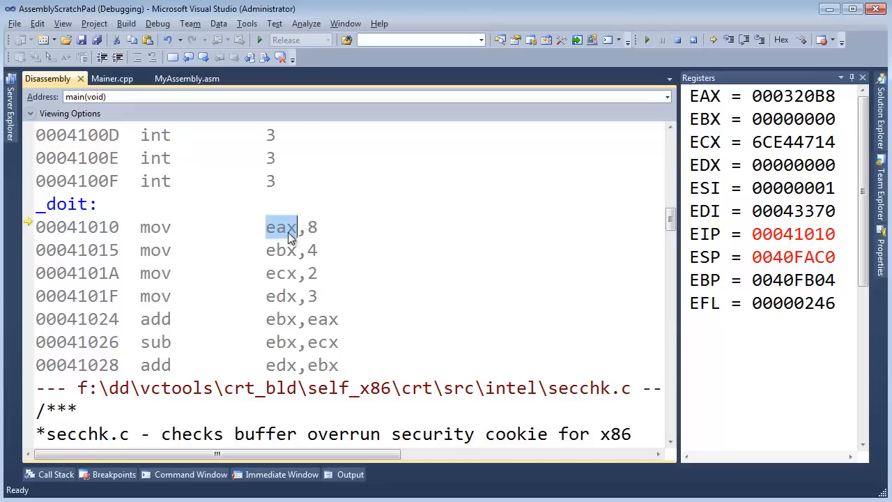
pyautogui.click(312, 227)
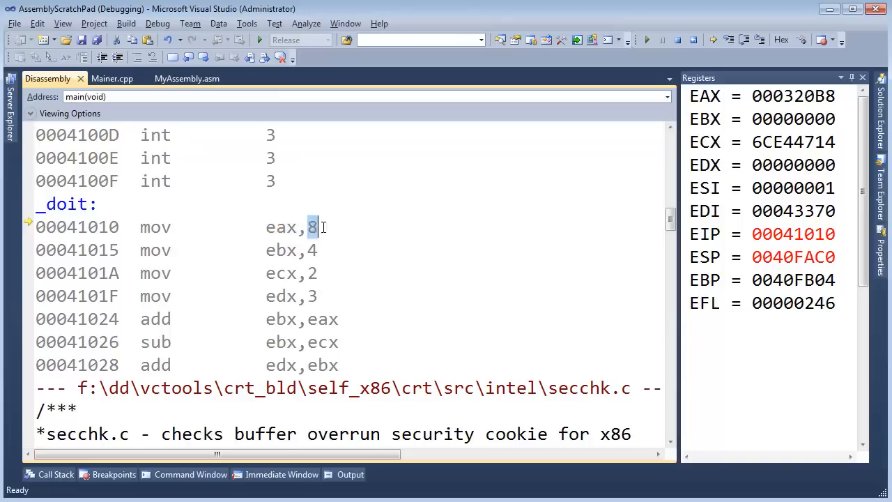
pyautogui.moveTo(318, 236)
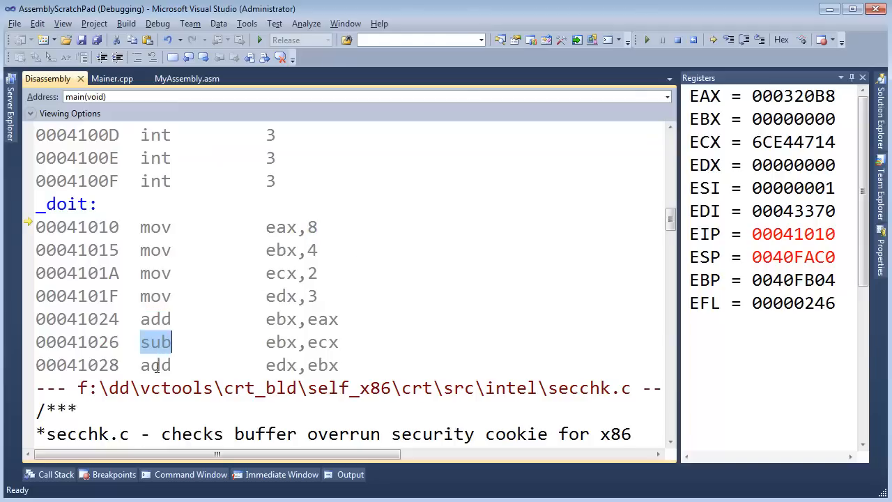
pyautogui.click(183, 227)
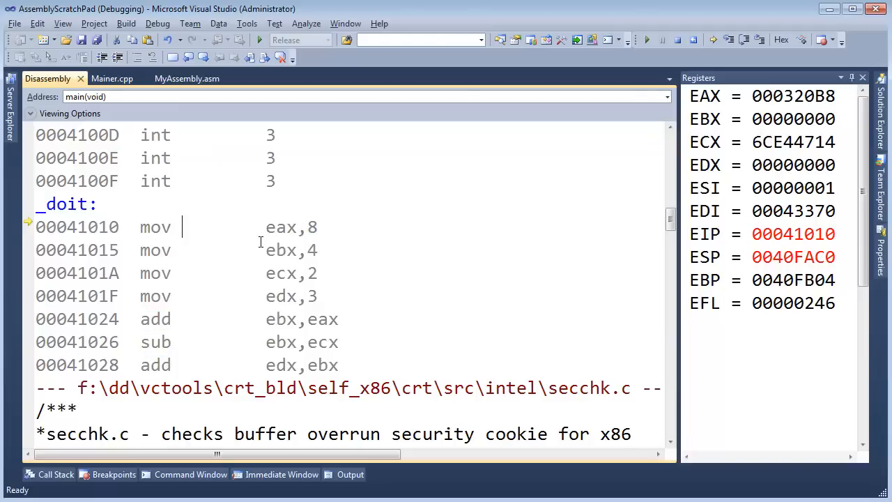
pyautogui.doubleClick(312, 226)
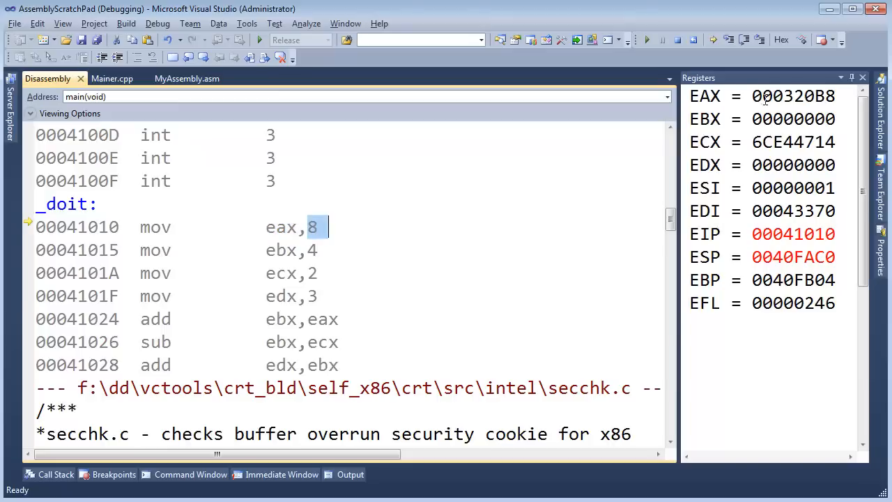
pyautogui.press('F10')
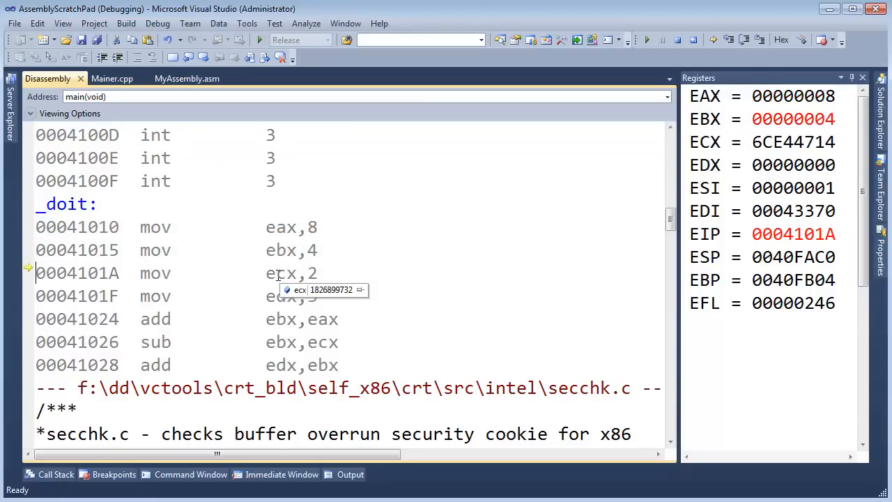
# Step: Step over the remaining moves so ECX reads 2 and EDX reads 3
pyautogui.press('F10')
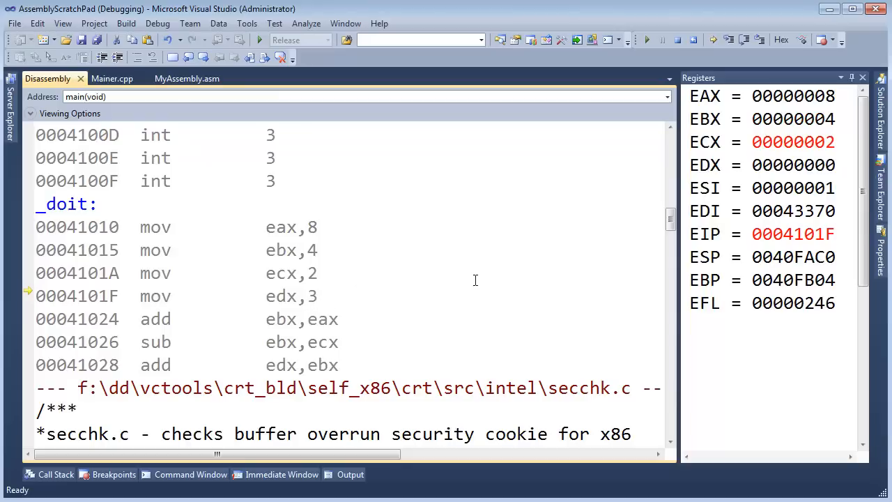
pyautogui.press('F10')
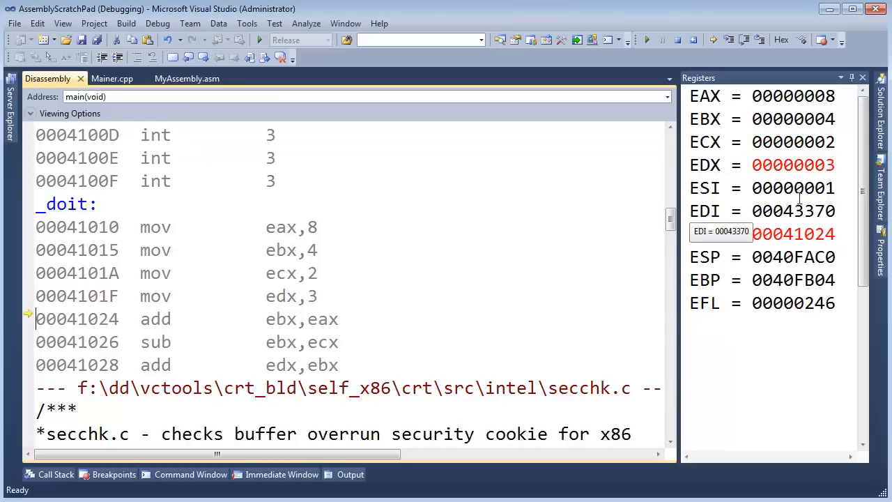
pyautogui.moveTo(283, 319)
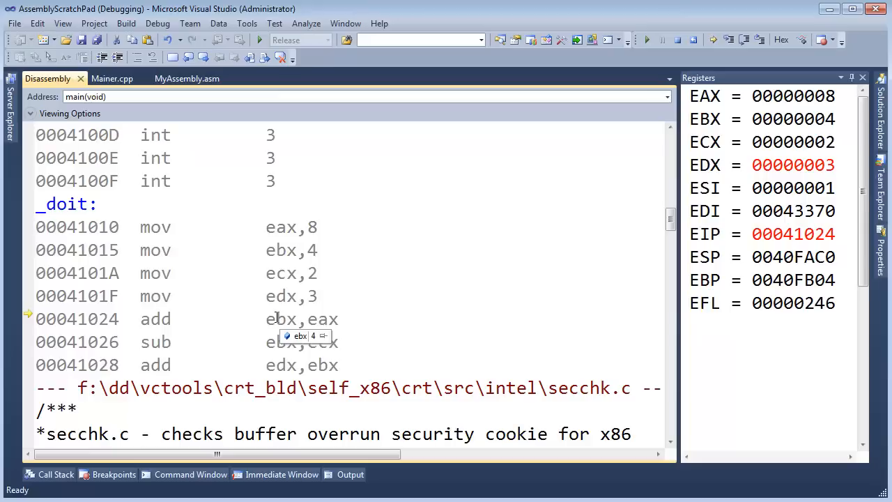
pyautogui.moveTo(752, 96)
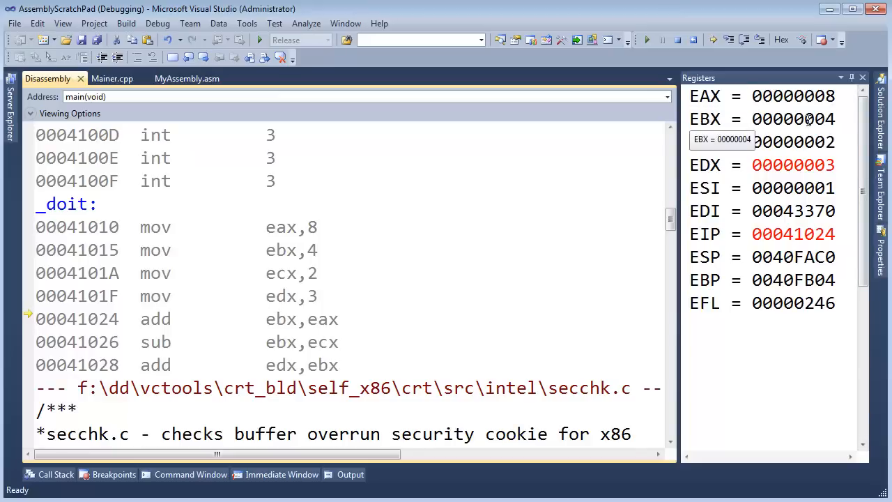
pyautogui.moveTo(282, 319)
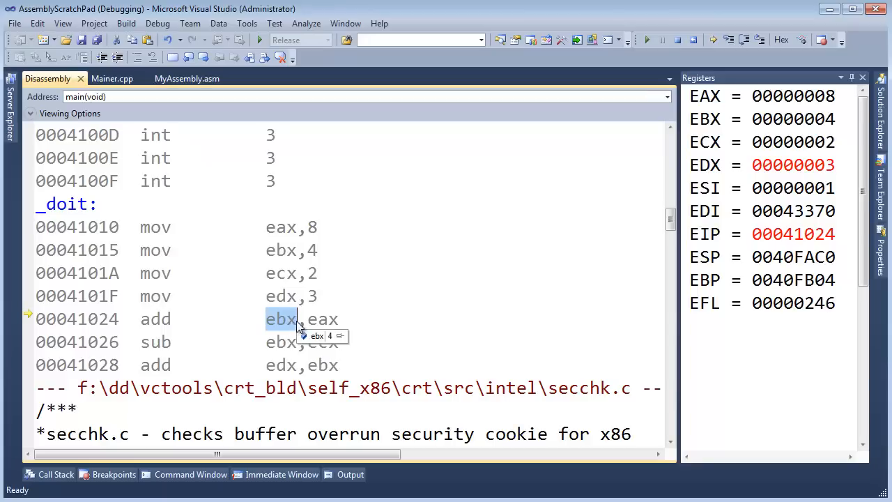
pyautogui.moveTo(574, 282)
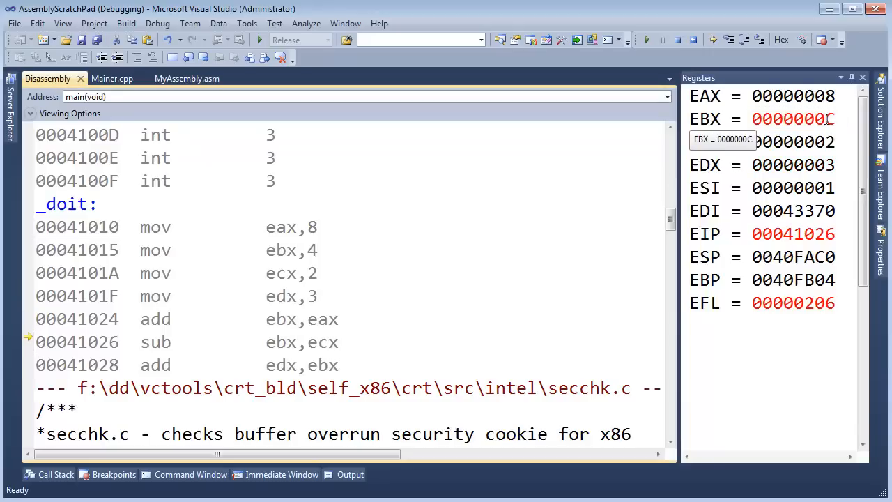
pyautogui.moveTo(814, 131)
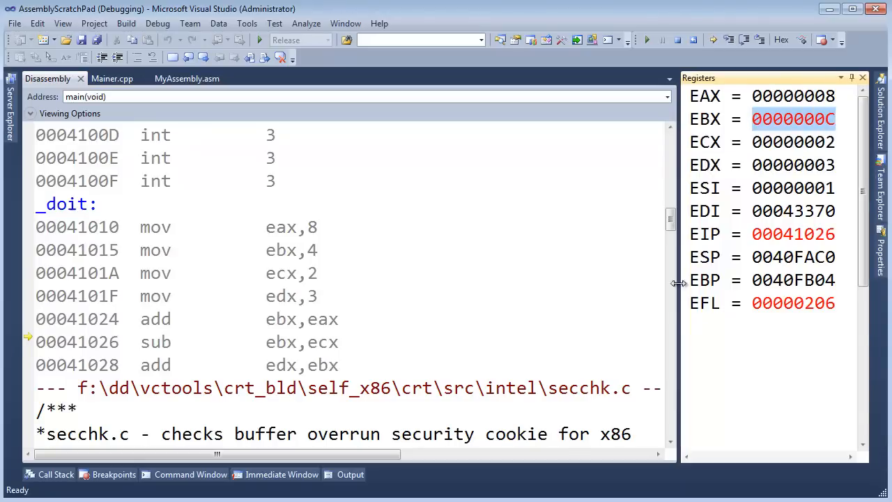
pyautogui.moveTo(563, 343)
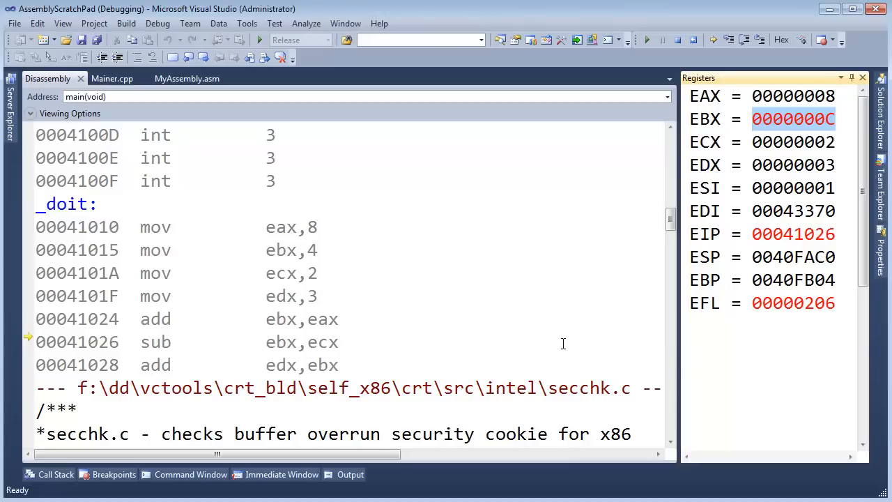
pyautogui.moveTo(552, 226)
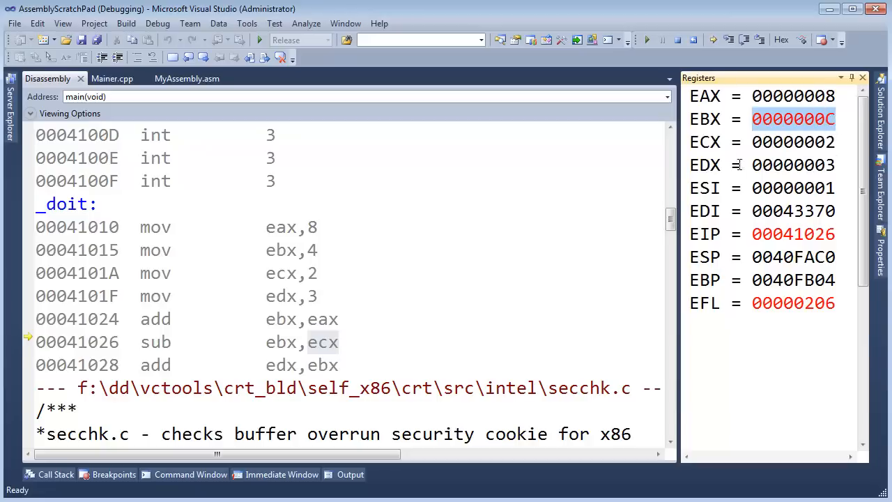
pyautogui.moveTo(256, 342)
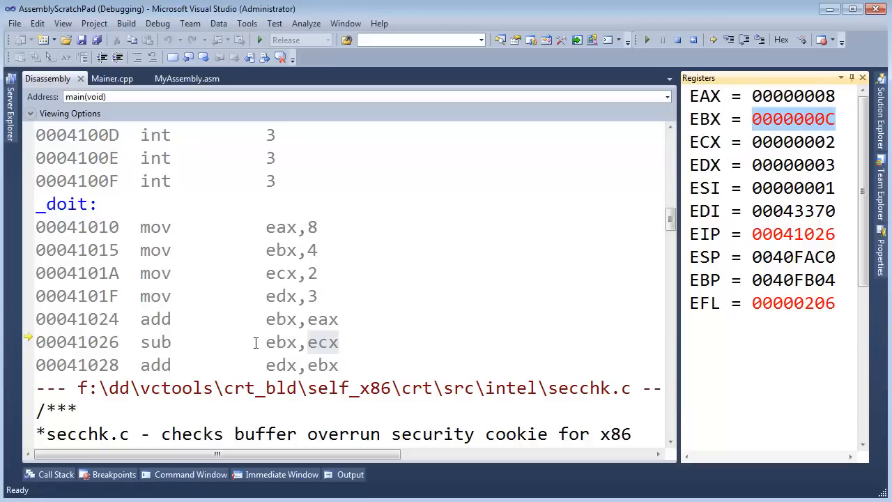
pyautogui.moveTo(286, 324)
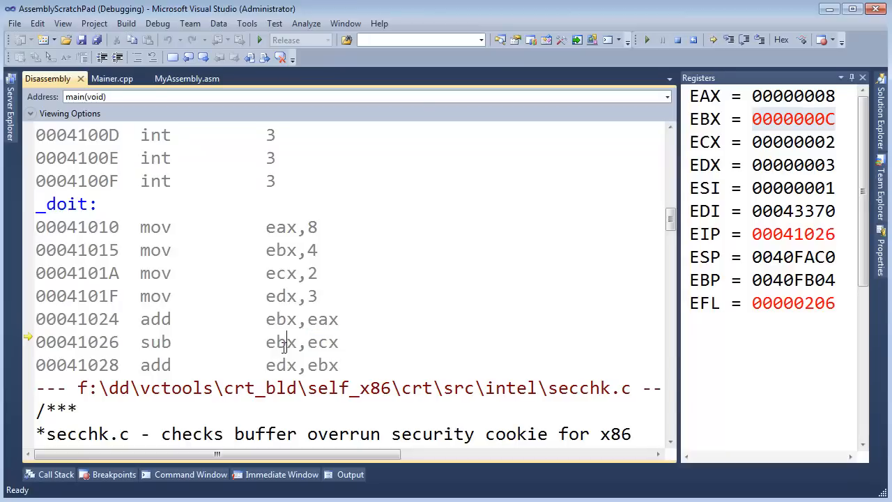
# Step: Highlight ebx in the sub ebx, ecx instruction before stepping over it
pyautogui.doubleClick(281, 341)
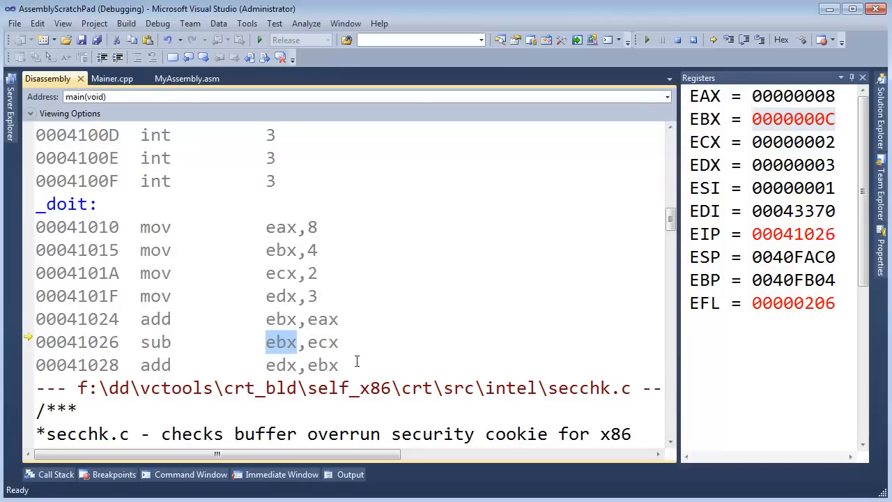
pyautogui.moveTo(323, 347)
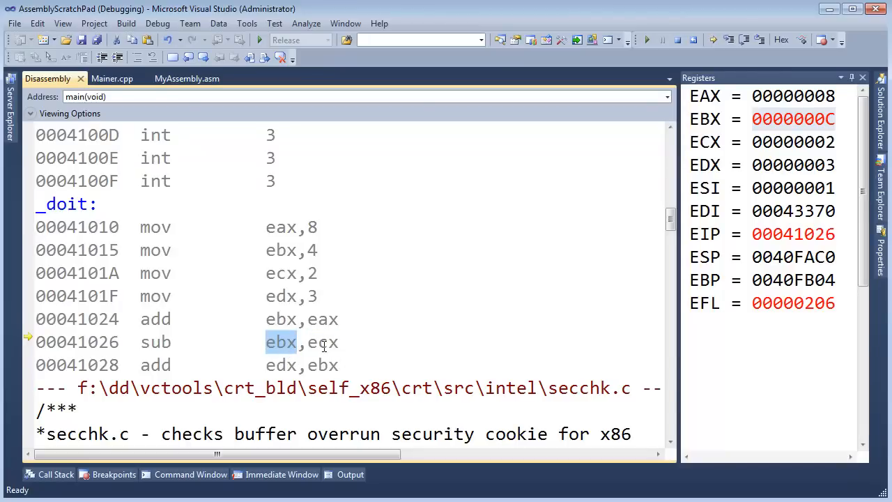
pyautogui.moveTo(826, 119)
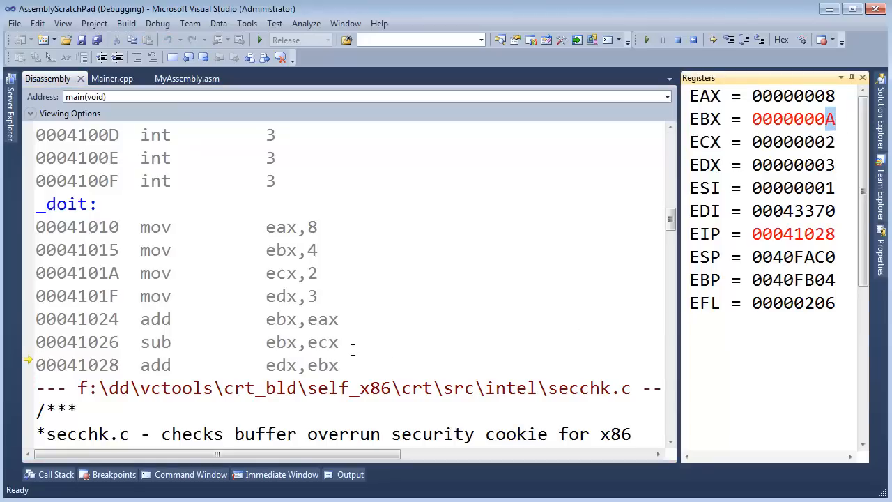
pyautogui.moveTo(364, 369)
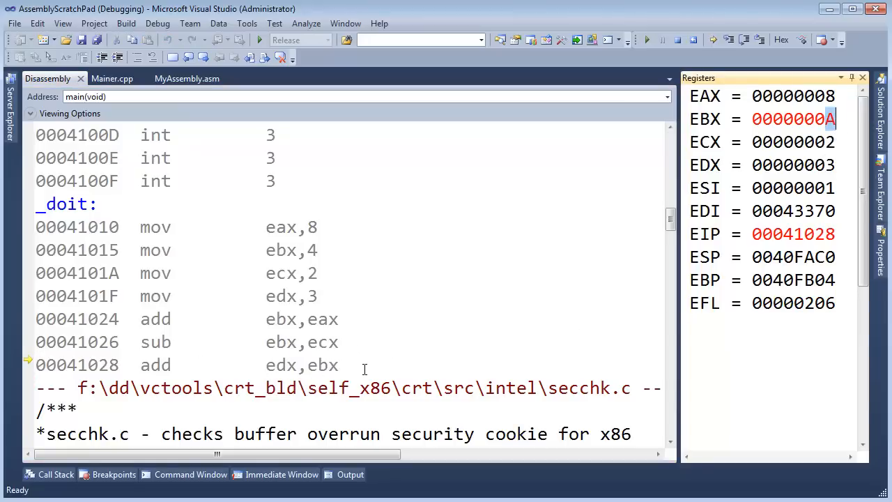
pyautogui.moveTo(473, 329)
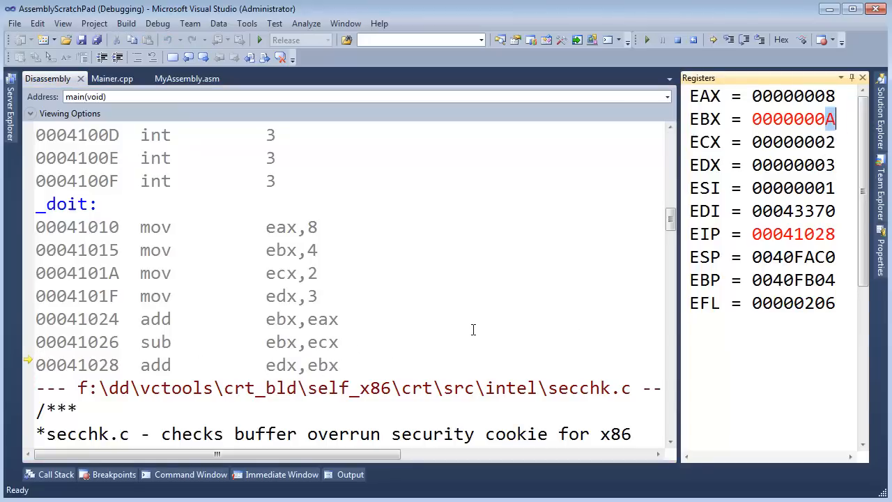
pyautogui.moveTo(766, 165)
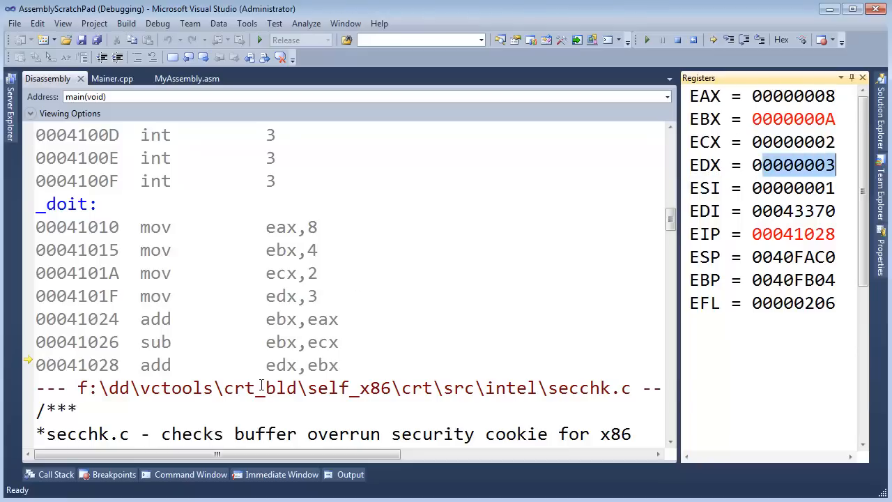
pyautogui.moveTo(720, 141)
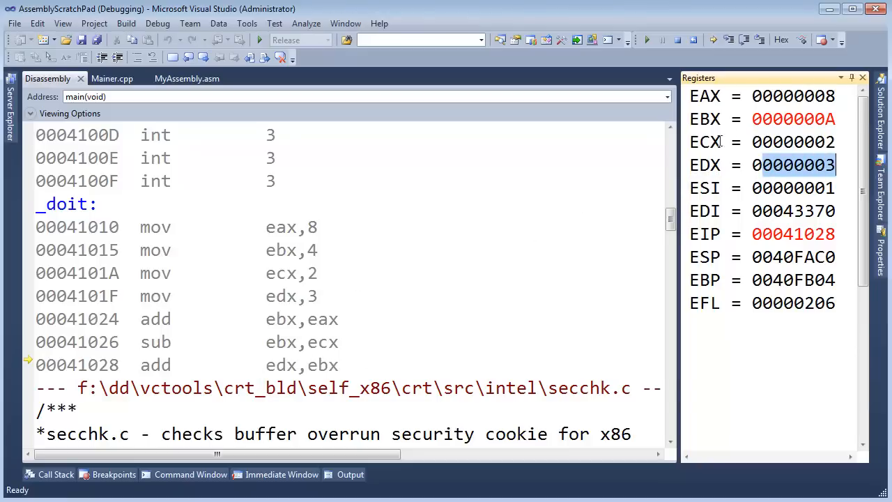
pyautogui.moveTo(793, 165)
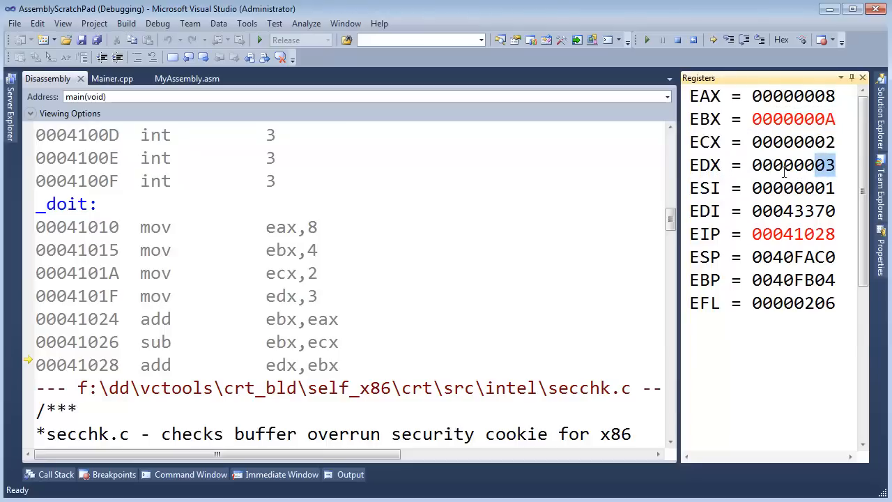
pyautogui.moveTo(792, 166)
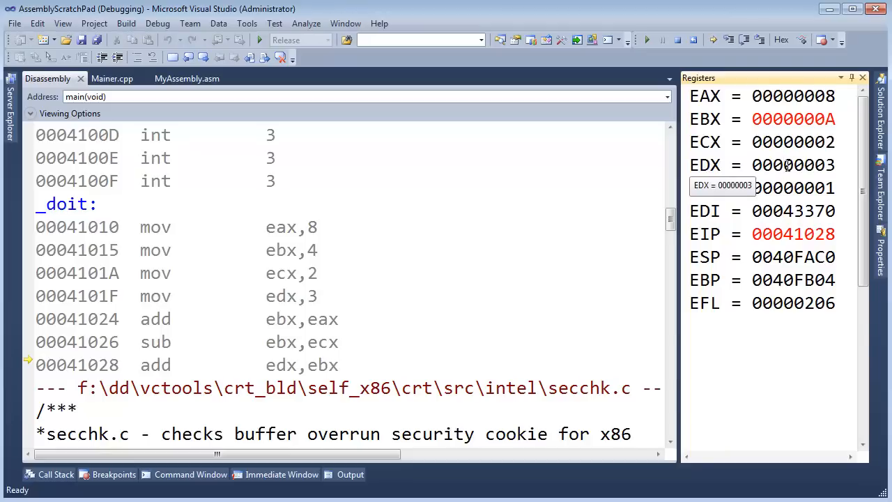
pyautogui.moveTo(302, 382)
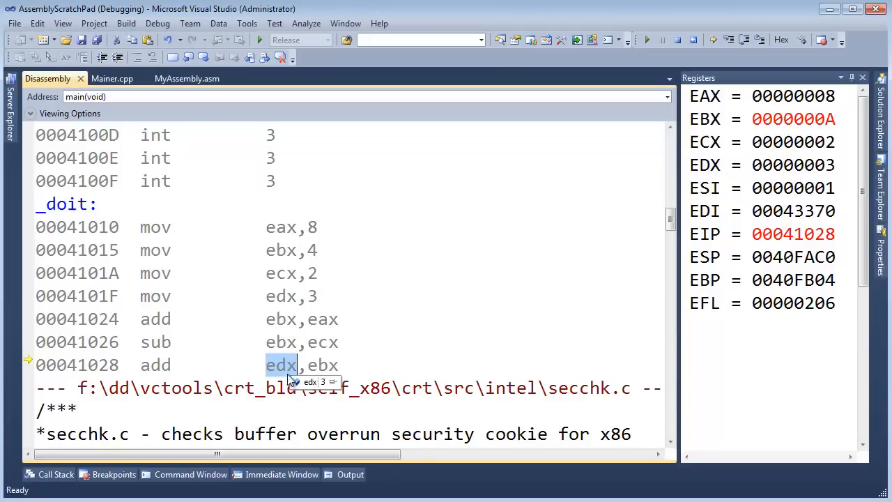
pyautogui.moveTo(377, 357)
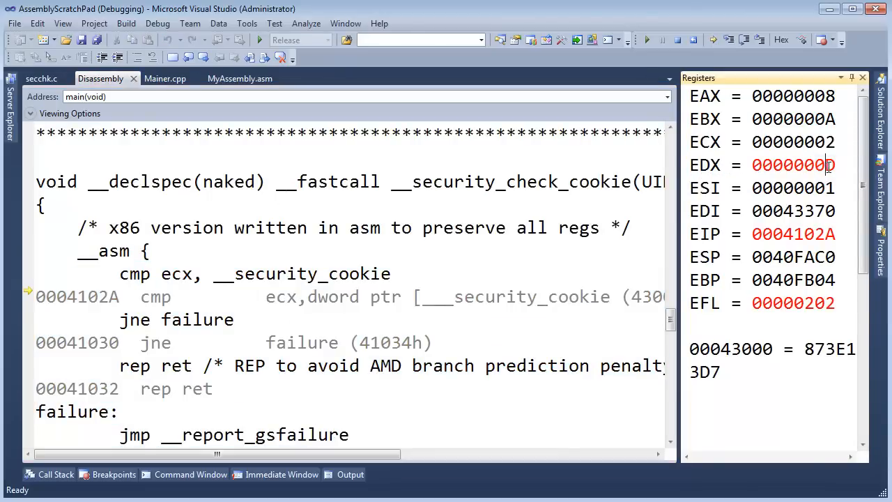
pyautogui.moveTo(166, 78)
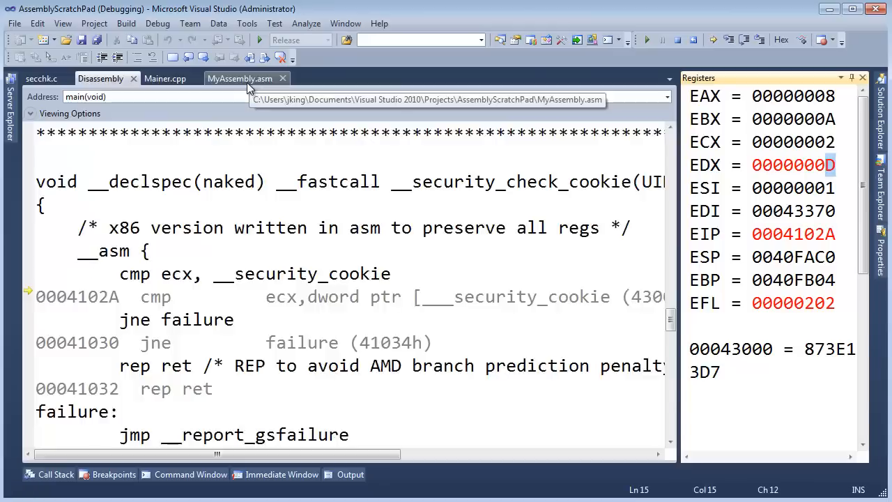
# Step: Back in MyAssembly.asm, change the result comment to 13 0xD and highlight edx
pyautogui.click(241, 78)
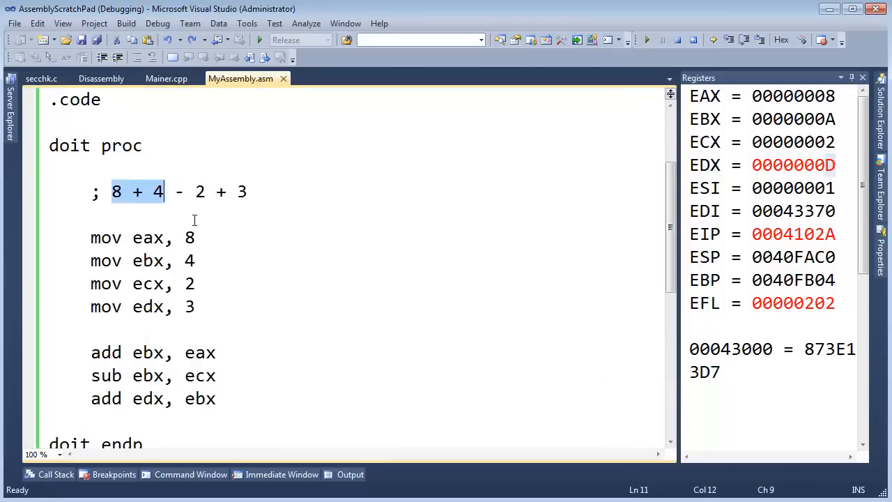
pyautogui.write('12')
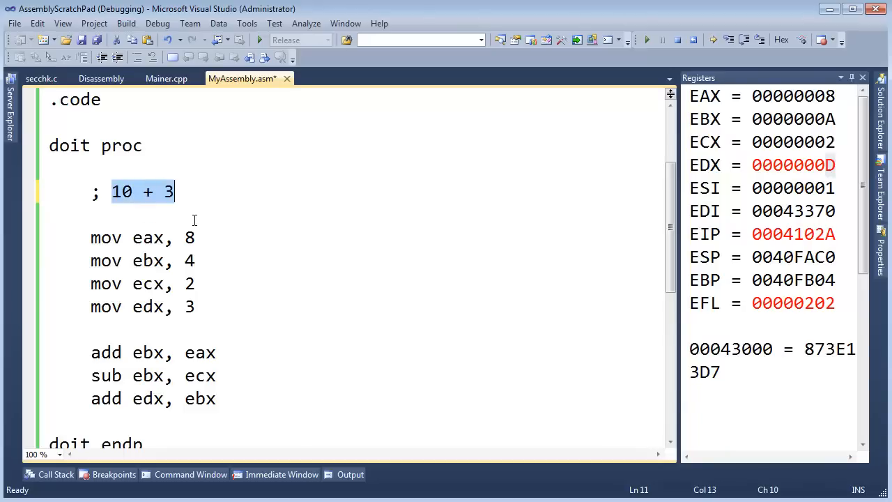
pyautogui.write('13')
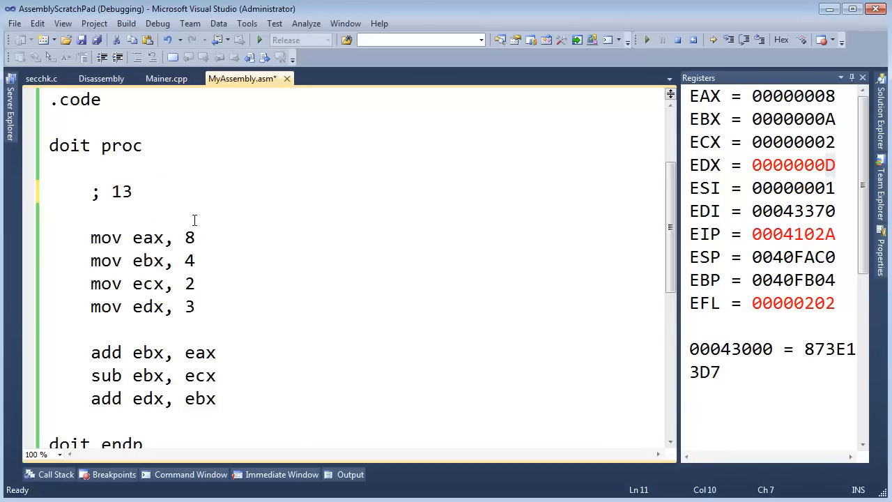
pyautogui.write('0xD')
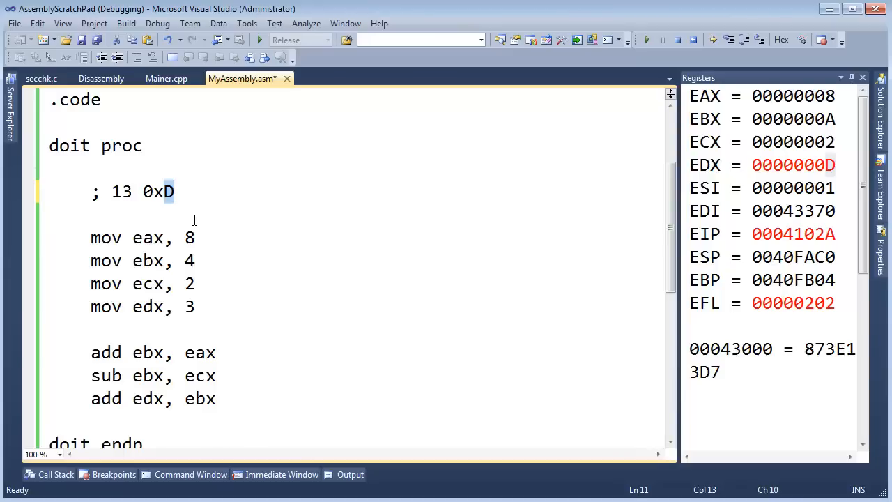
pyautogui.doubleClick(200, 398)
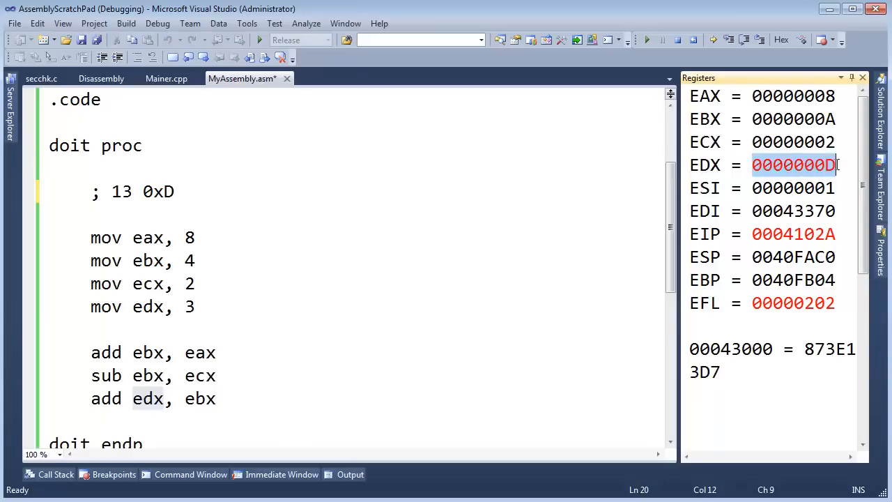
pyautogui.moveTo(793, 188)
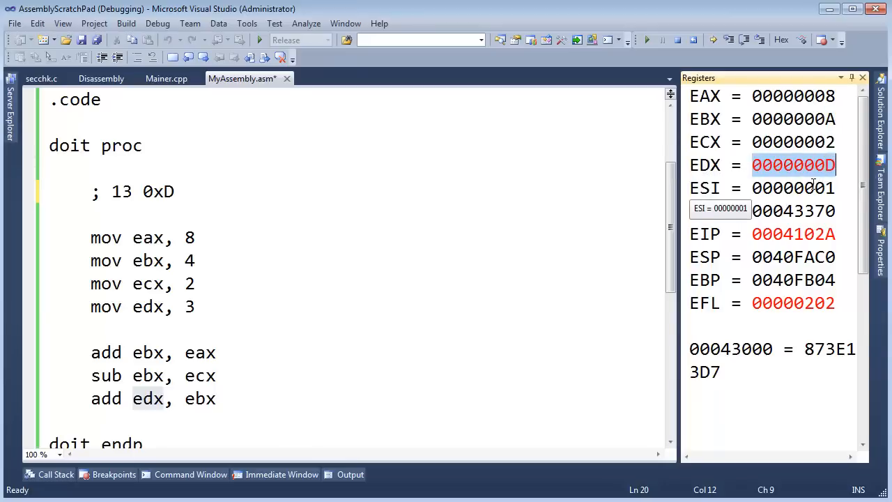
pyautogui.moveTo(219, 403)
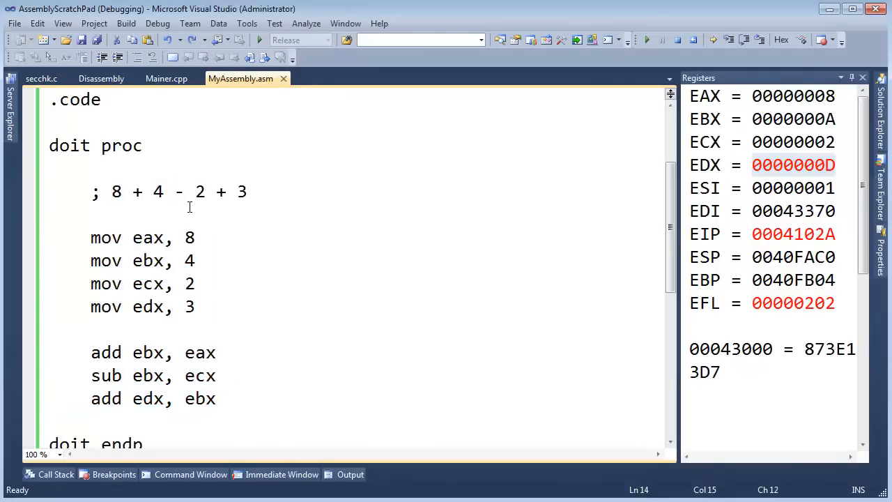
pyautogui.moveTo(305, 335)
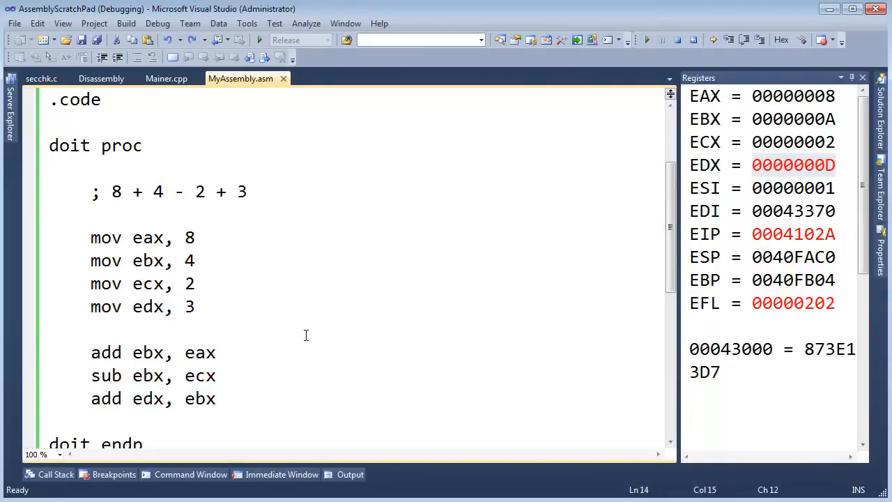